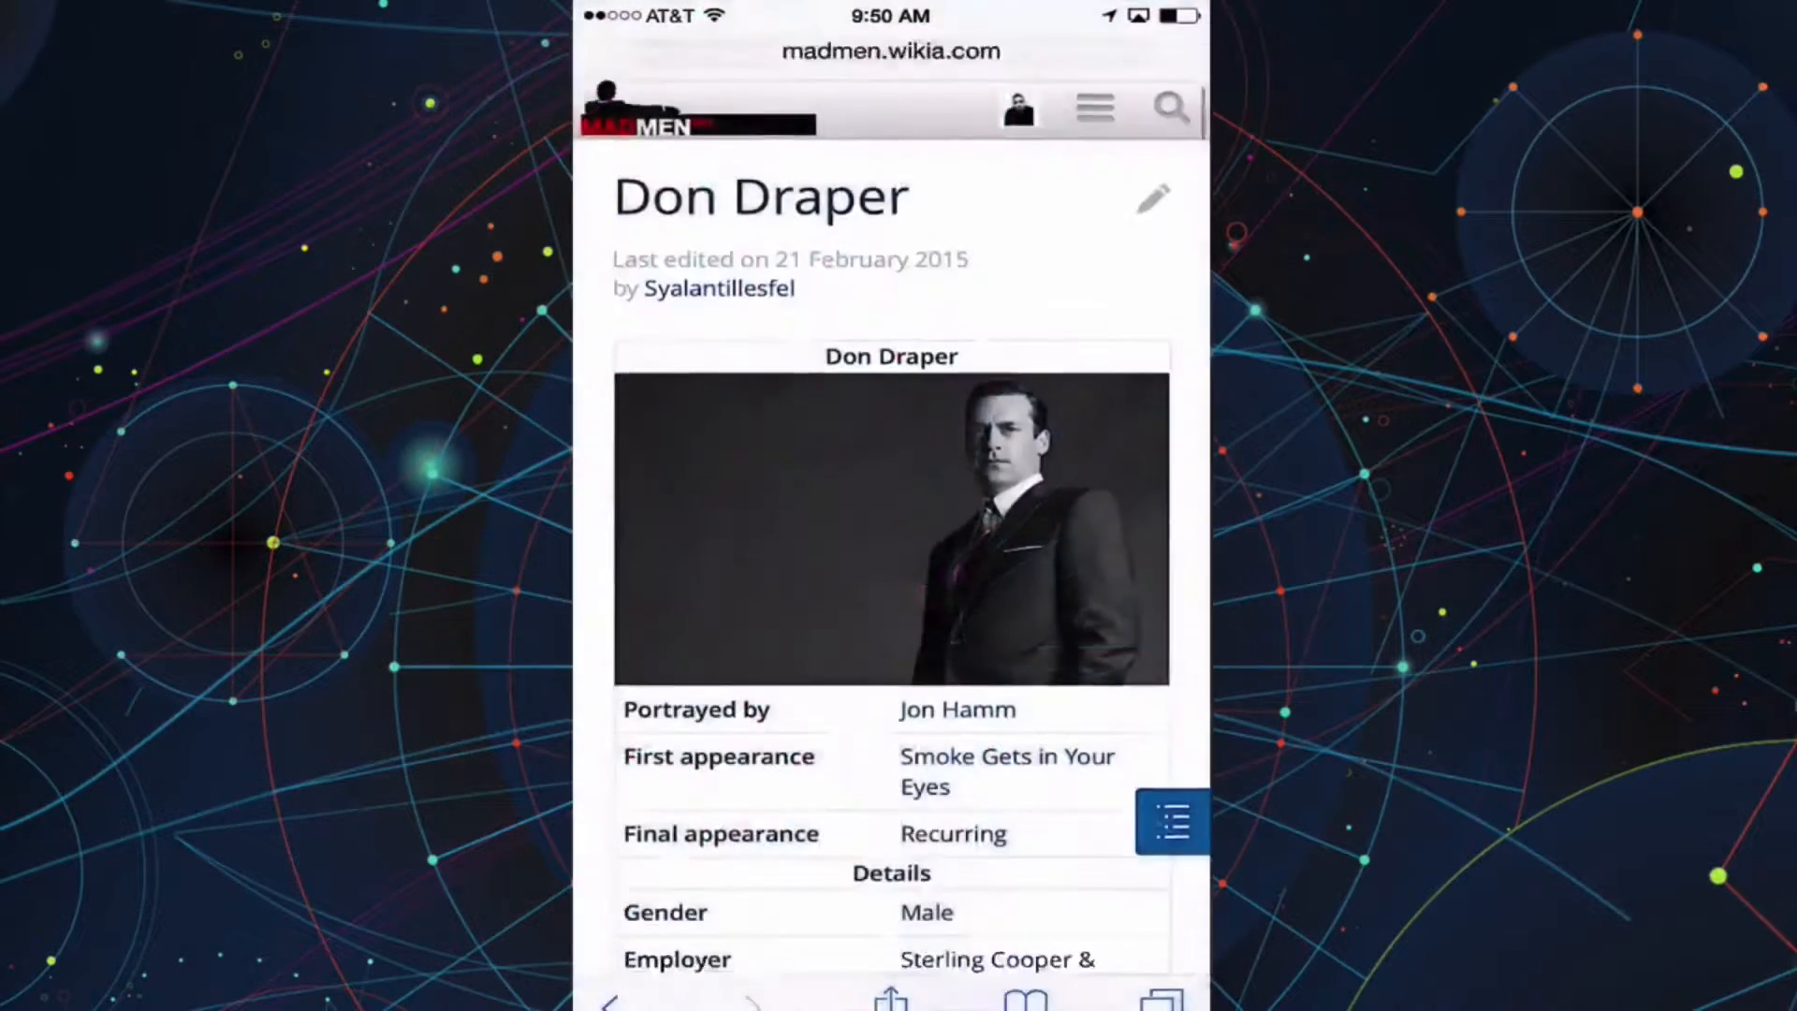
- Scroll the Don Draper article past its quote and biography to Categories and the Wikia footer
scroll("down", 3)
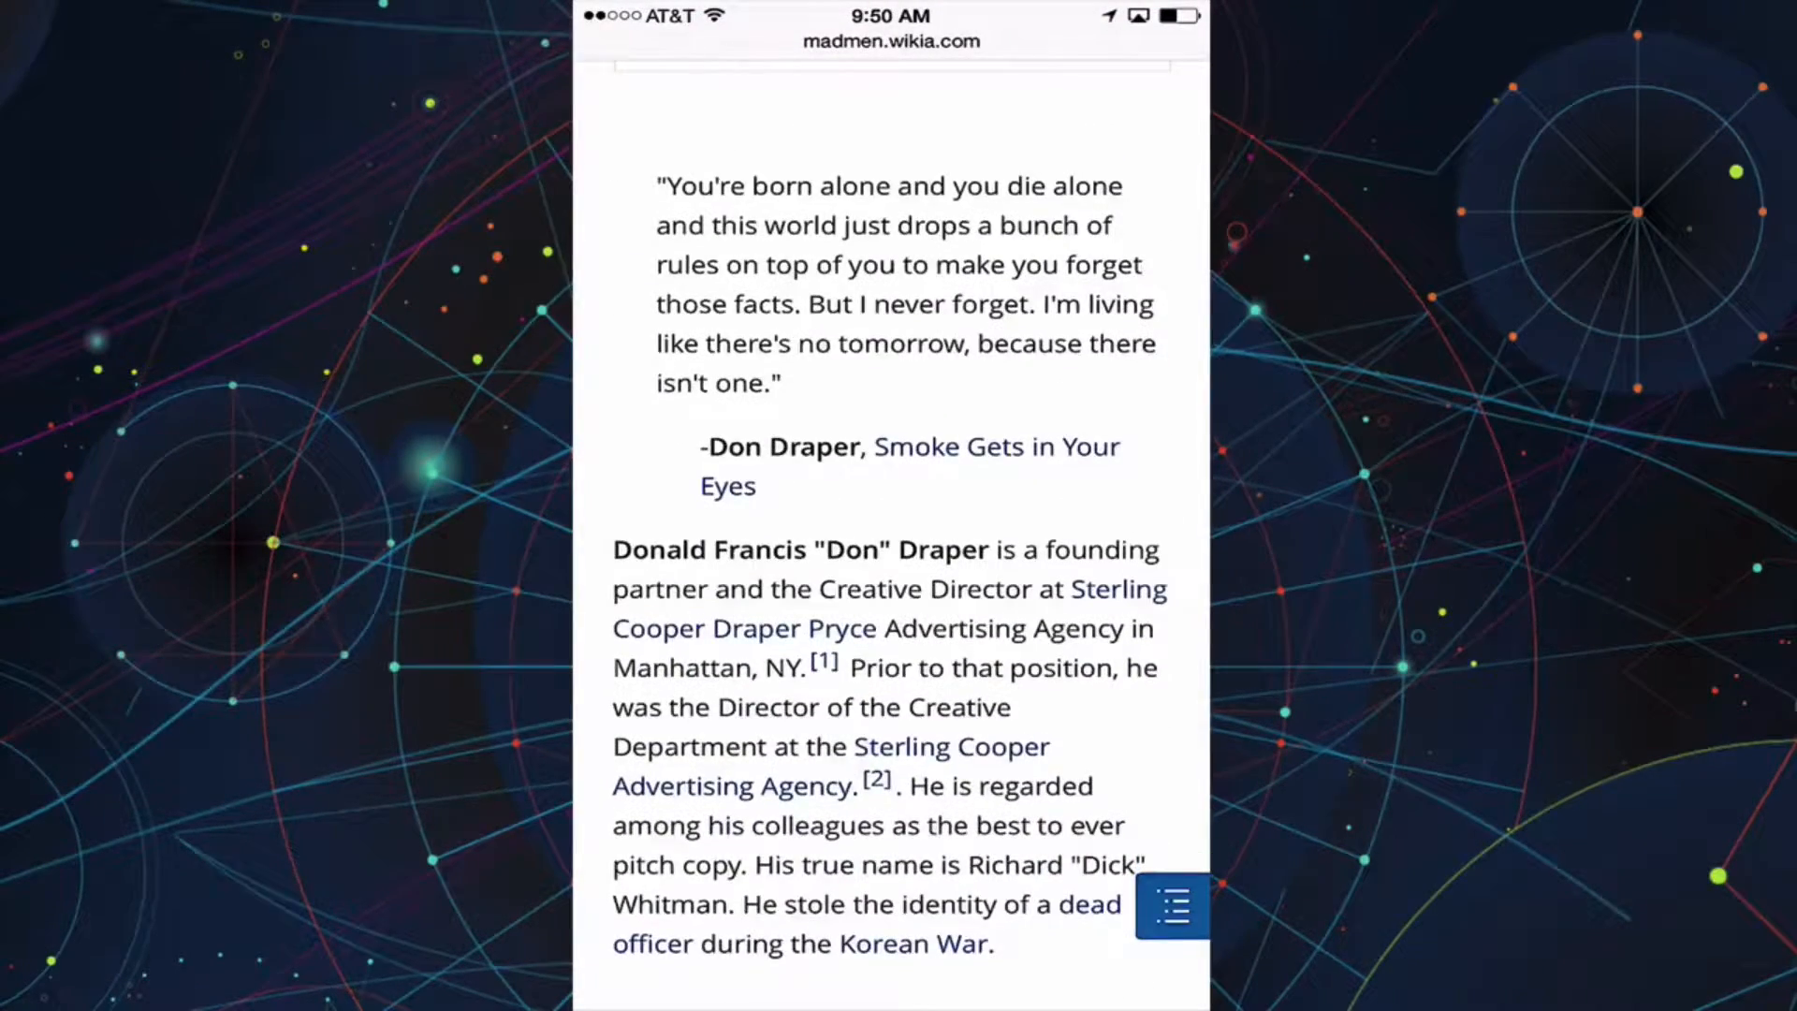
scroll("down", 3)
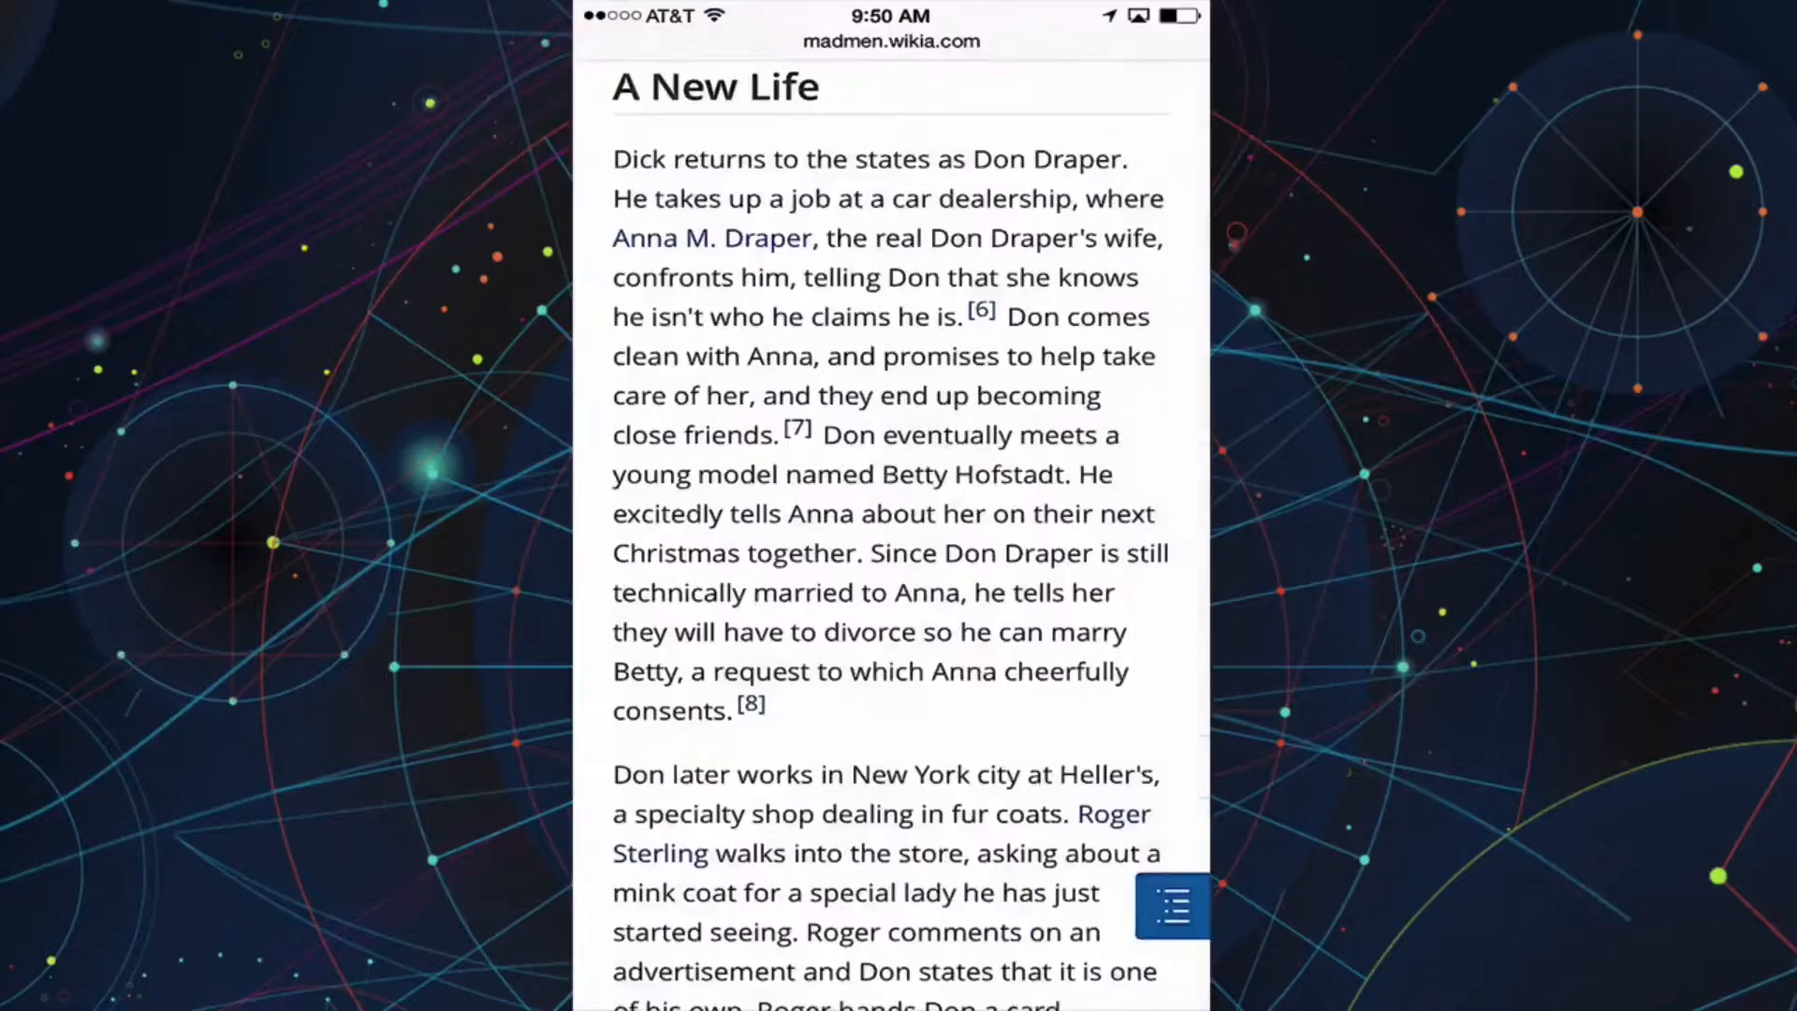
scroll("down", 3)
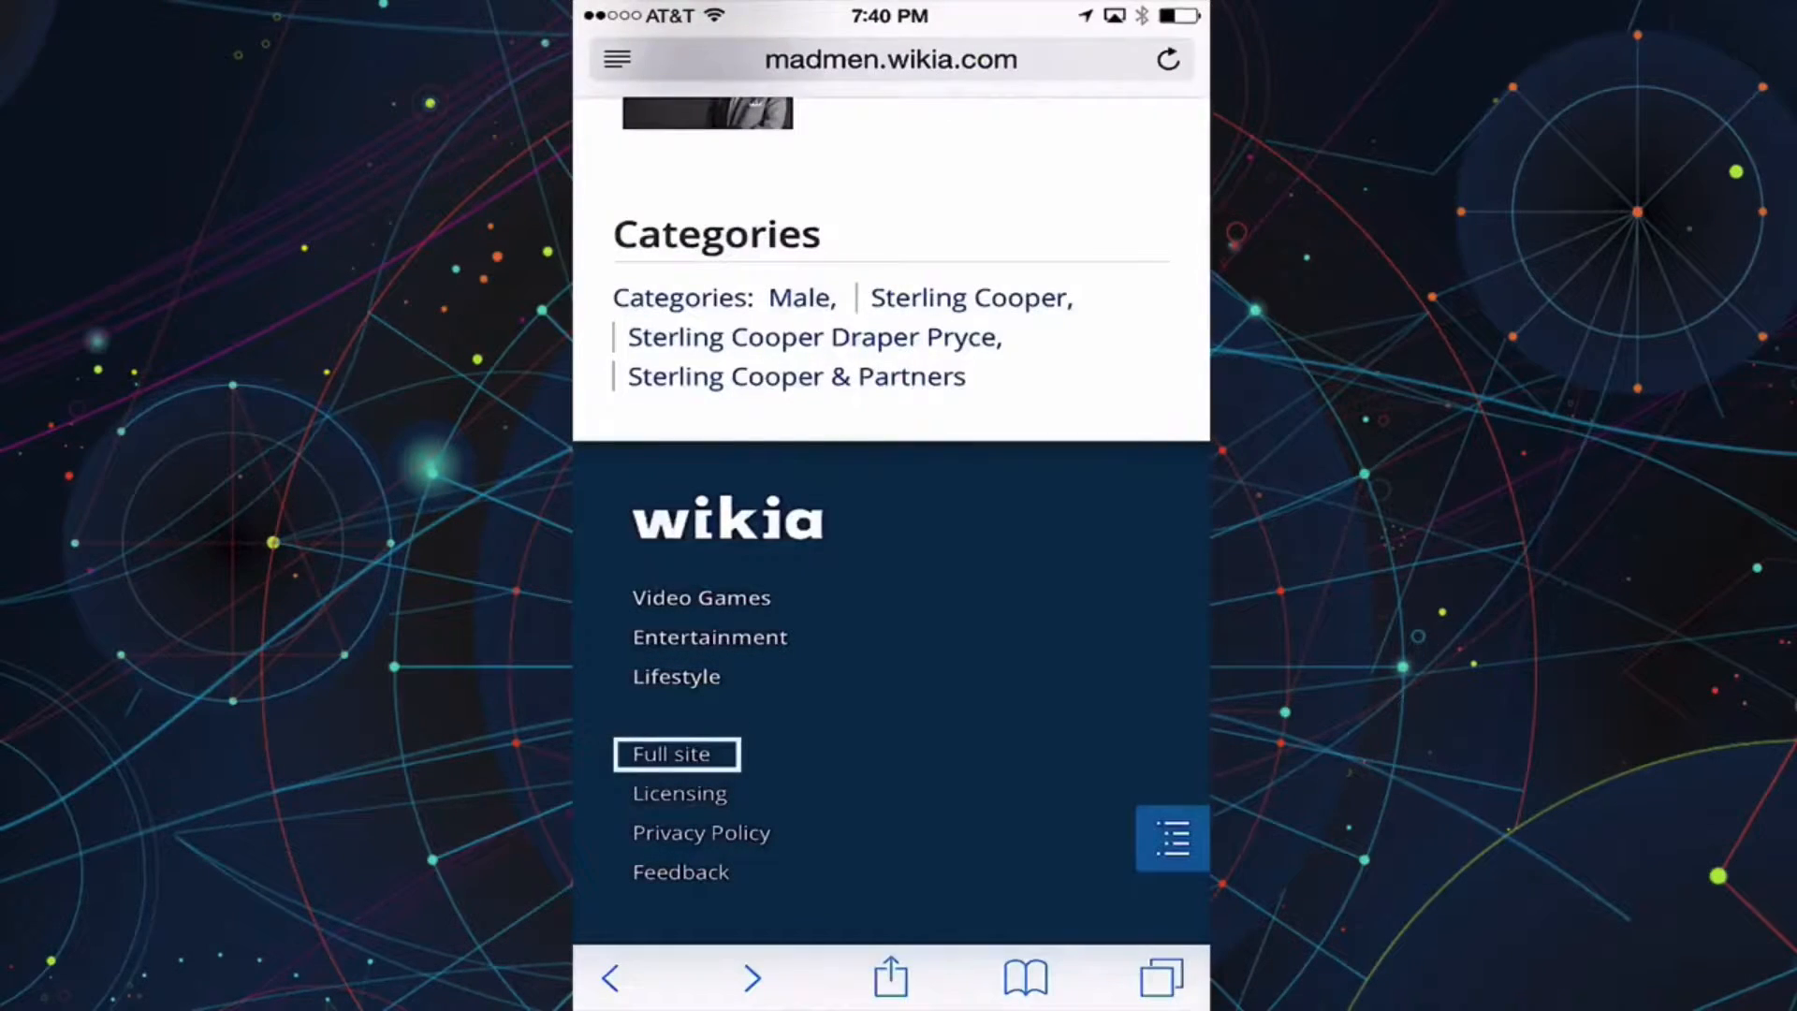
- View the Don Draper page as the full desktop site, then return to the mobile version
left_click(675, 753)
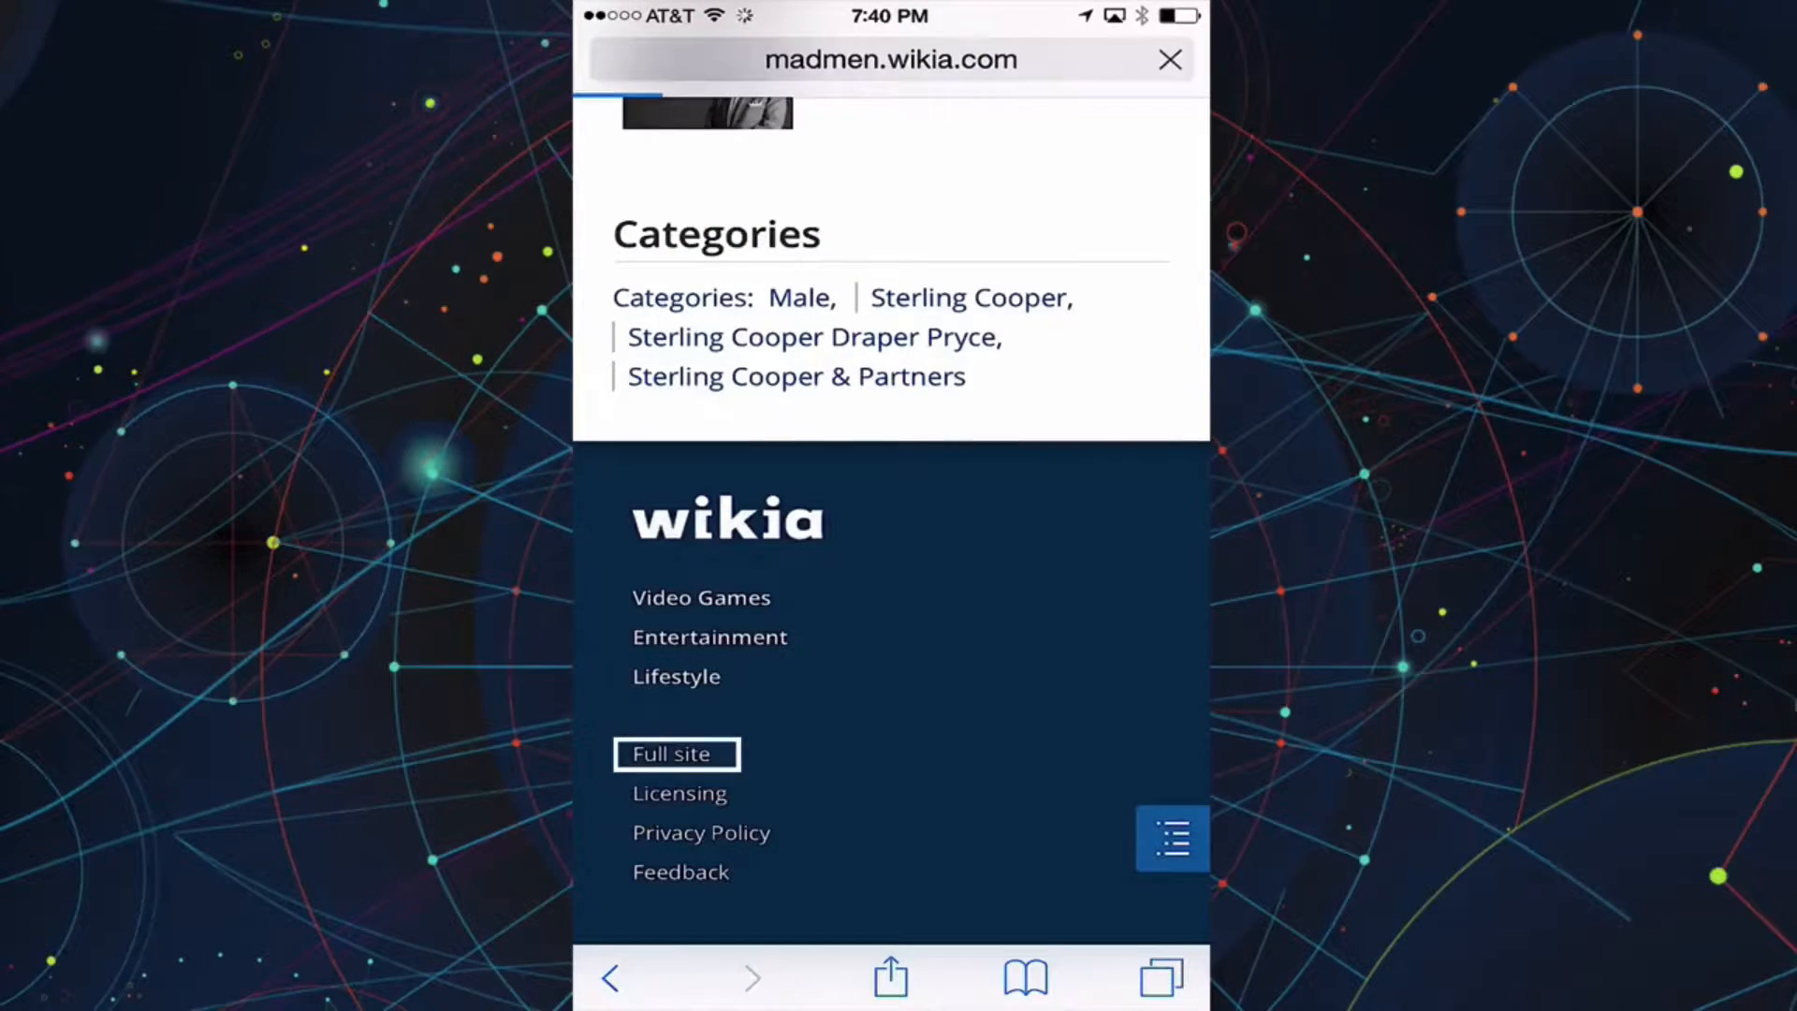
left_click(674, 754)
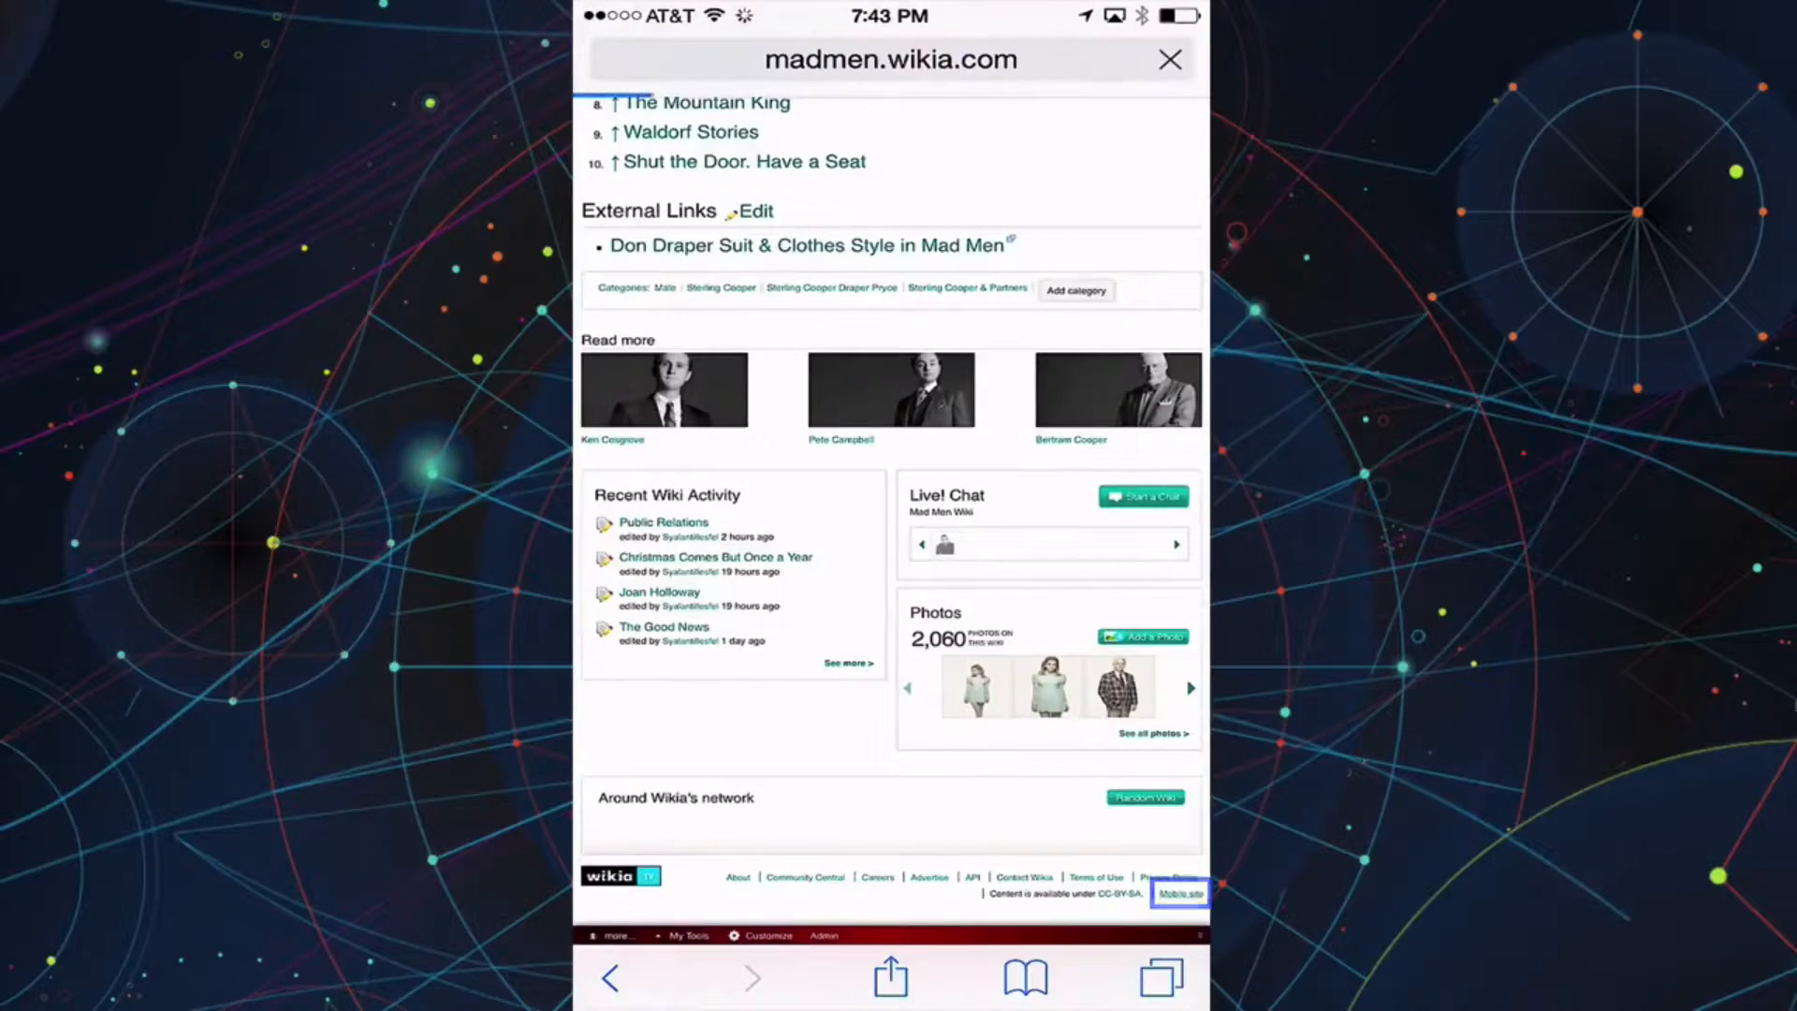
left_click(1179, 894)
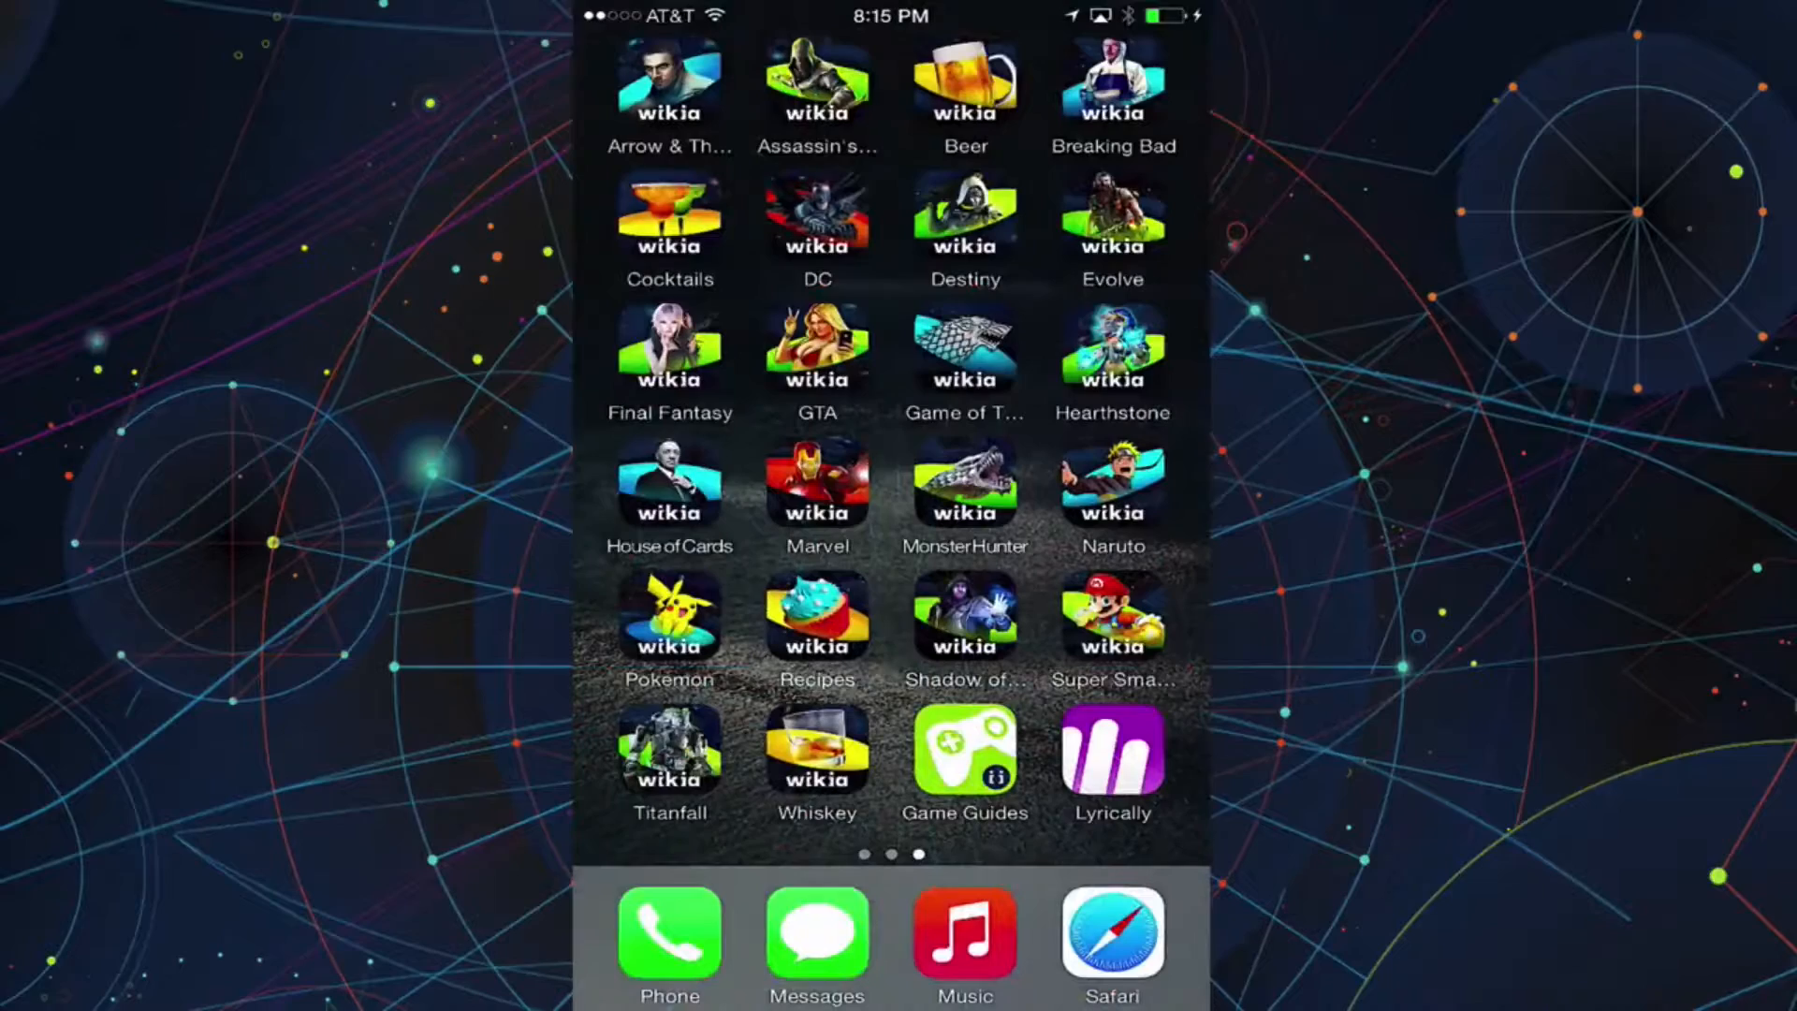
- Browse the House of Cards app's Top Picks, Trending and Videos, then open Main Characters
left_click(670, 499)
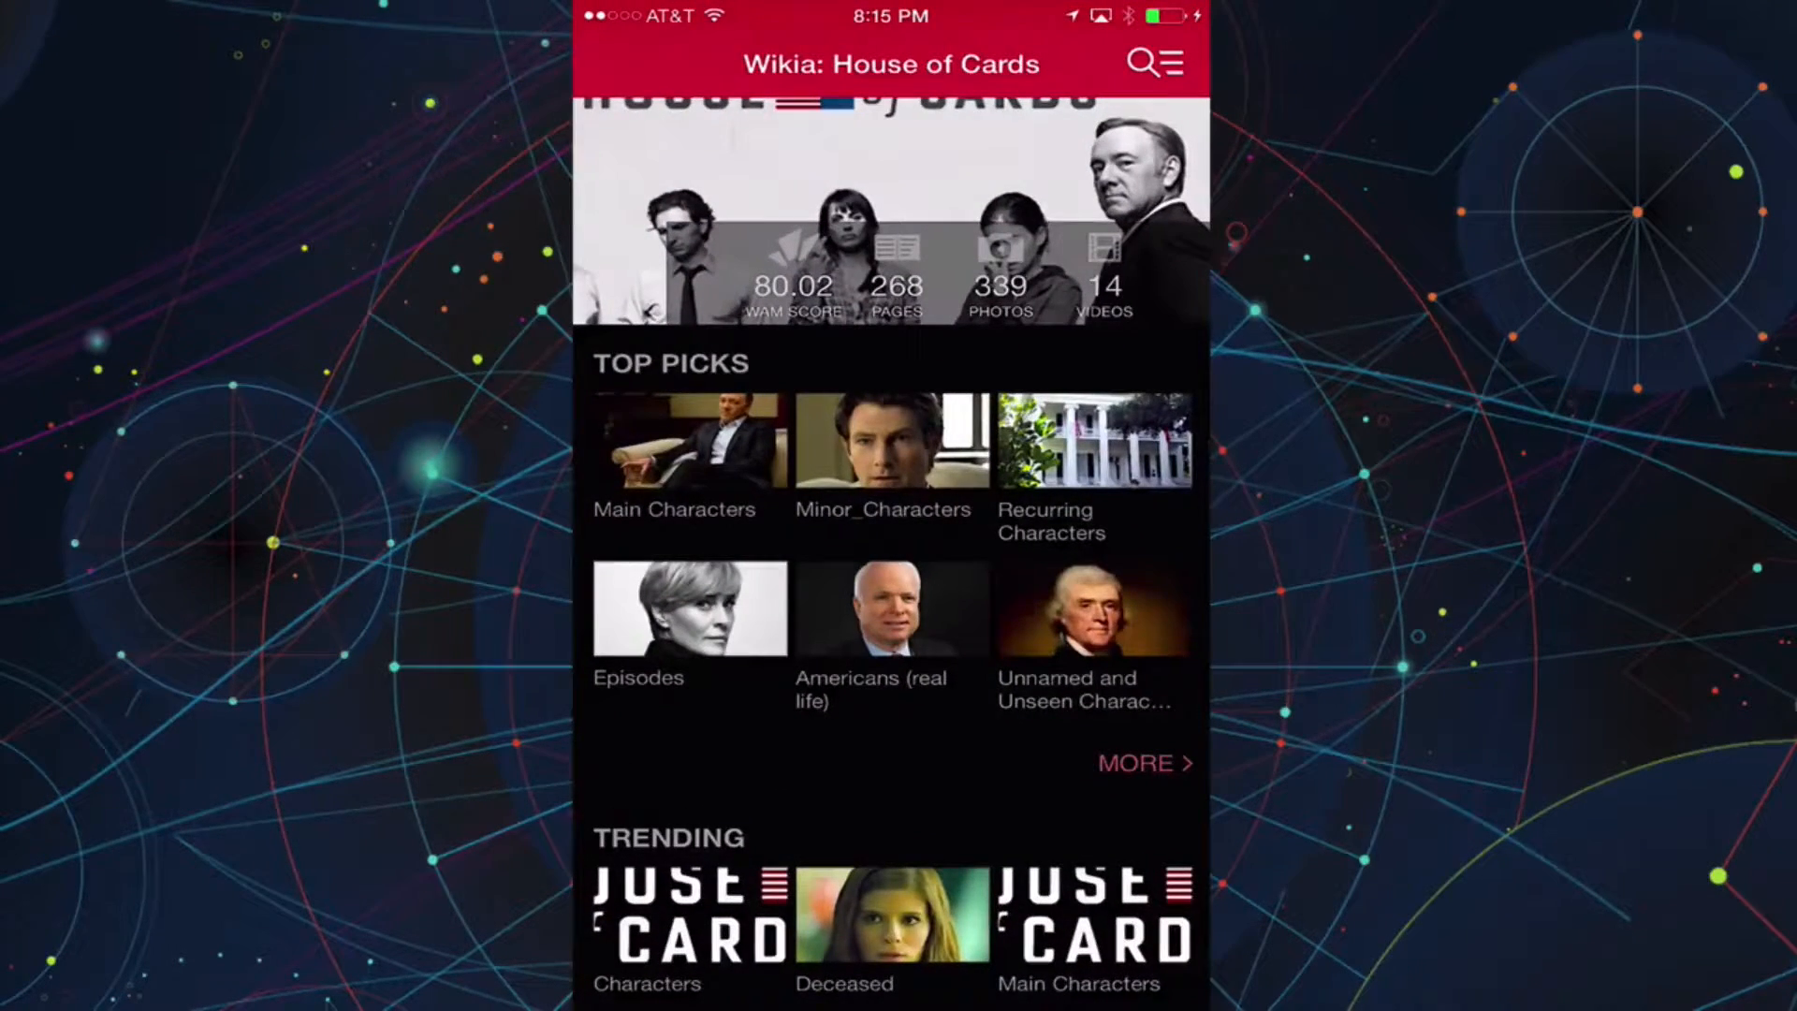
scroll("down", 3)
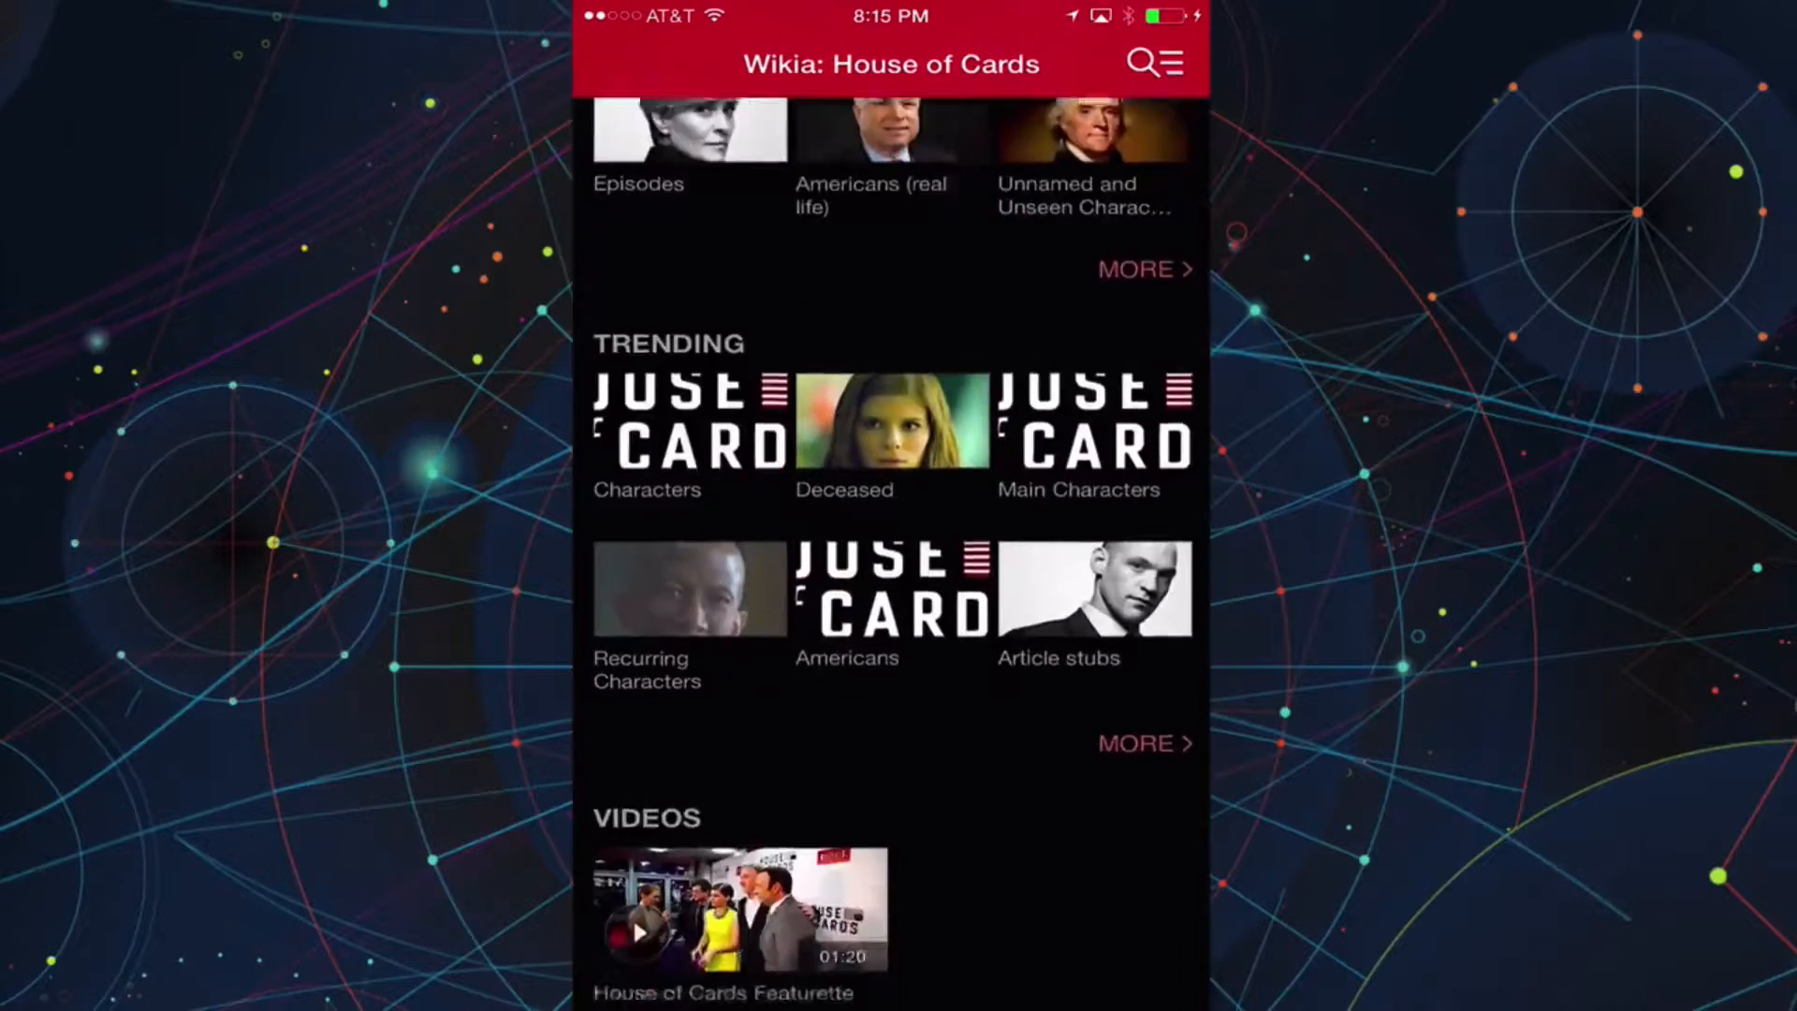
scroll("down", 3)
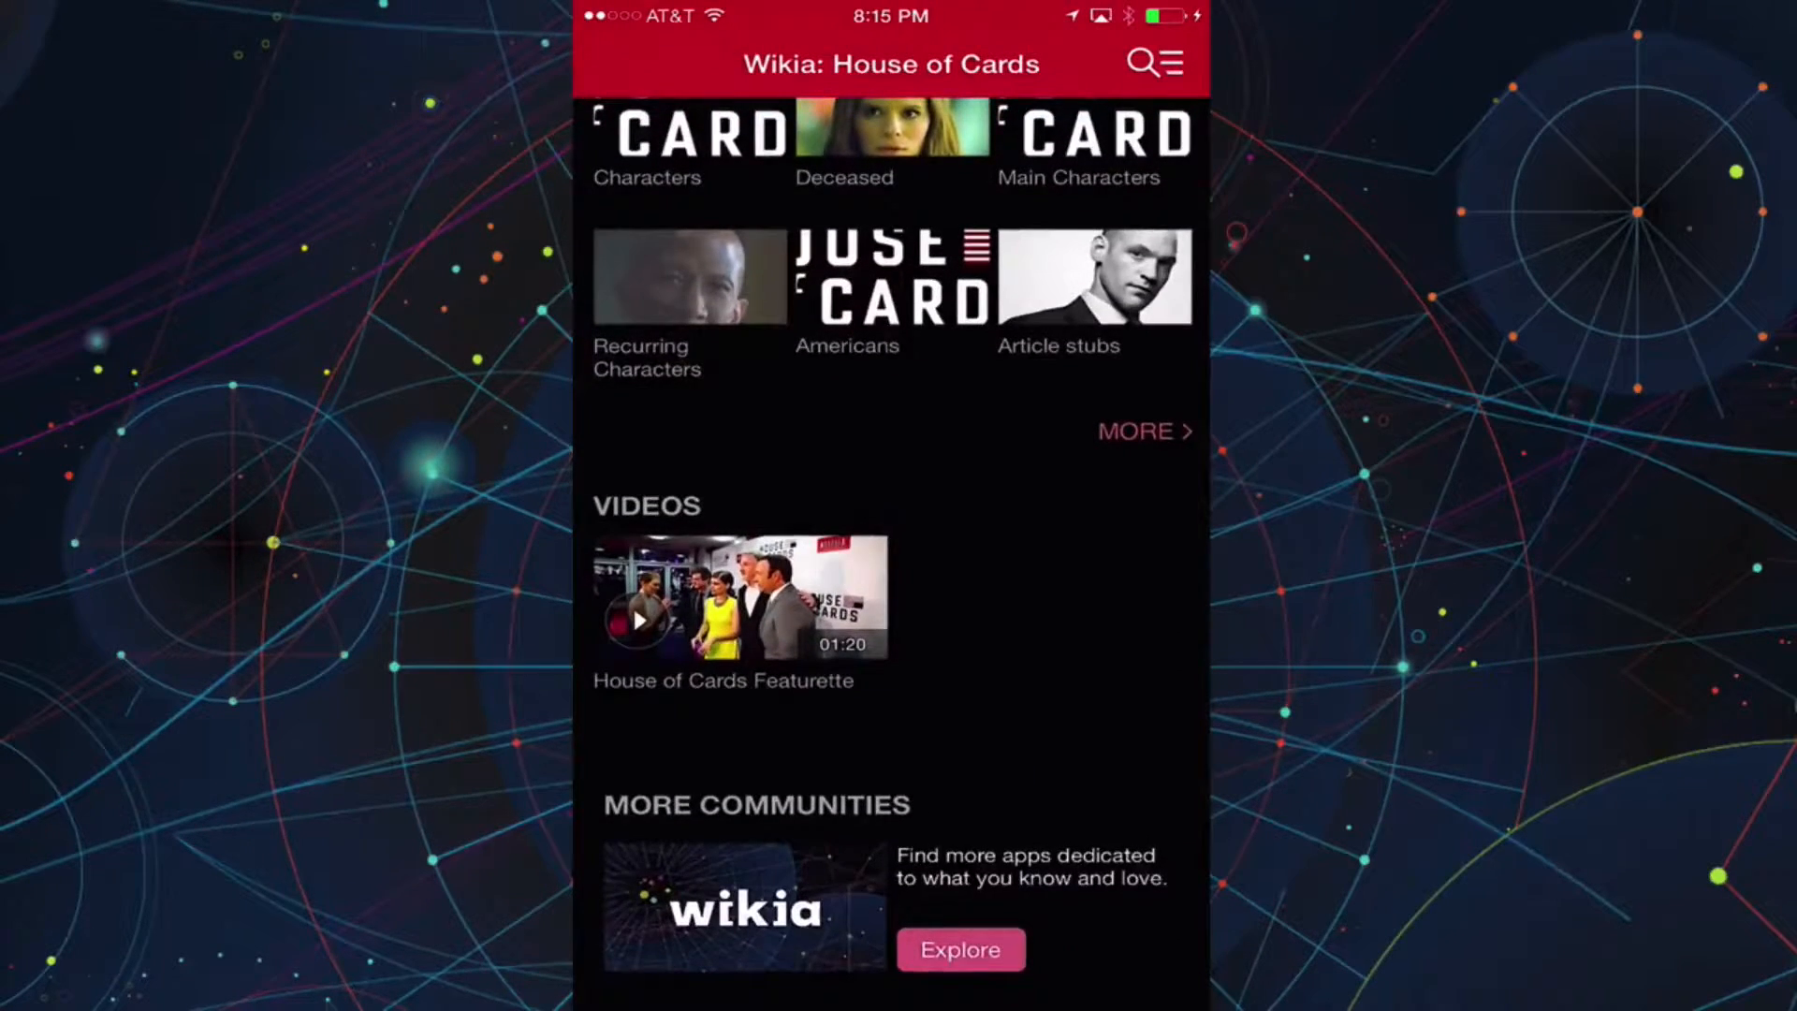
scroll("up", 3)
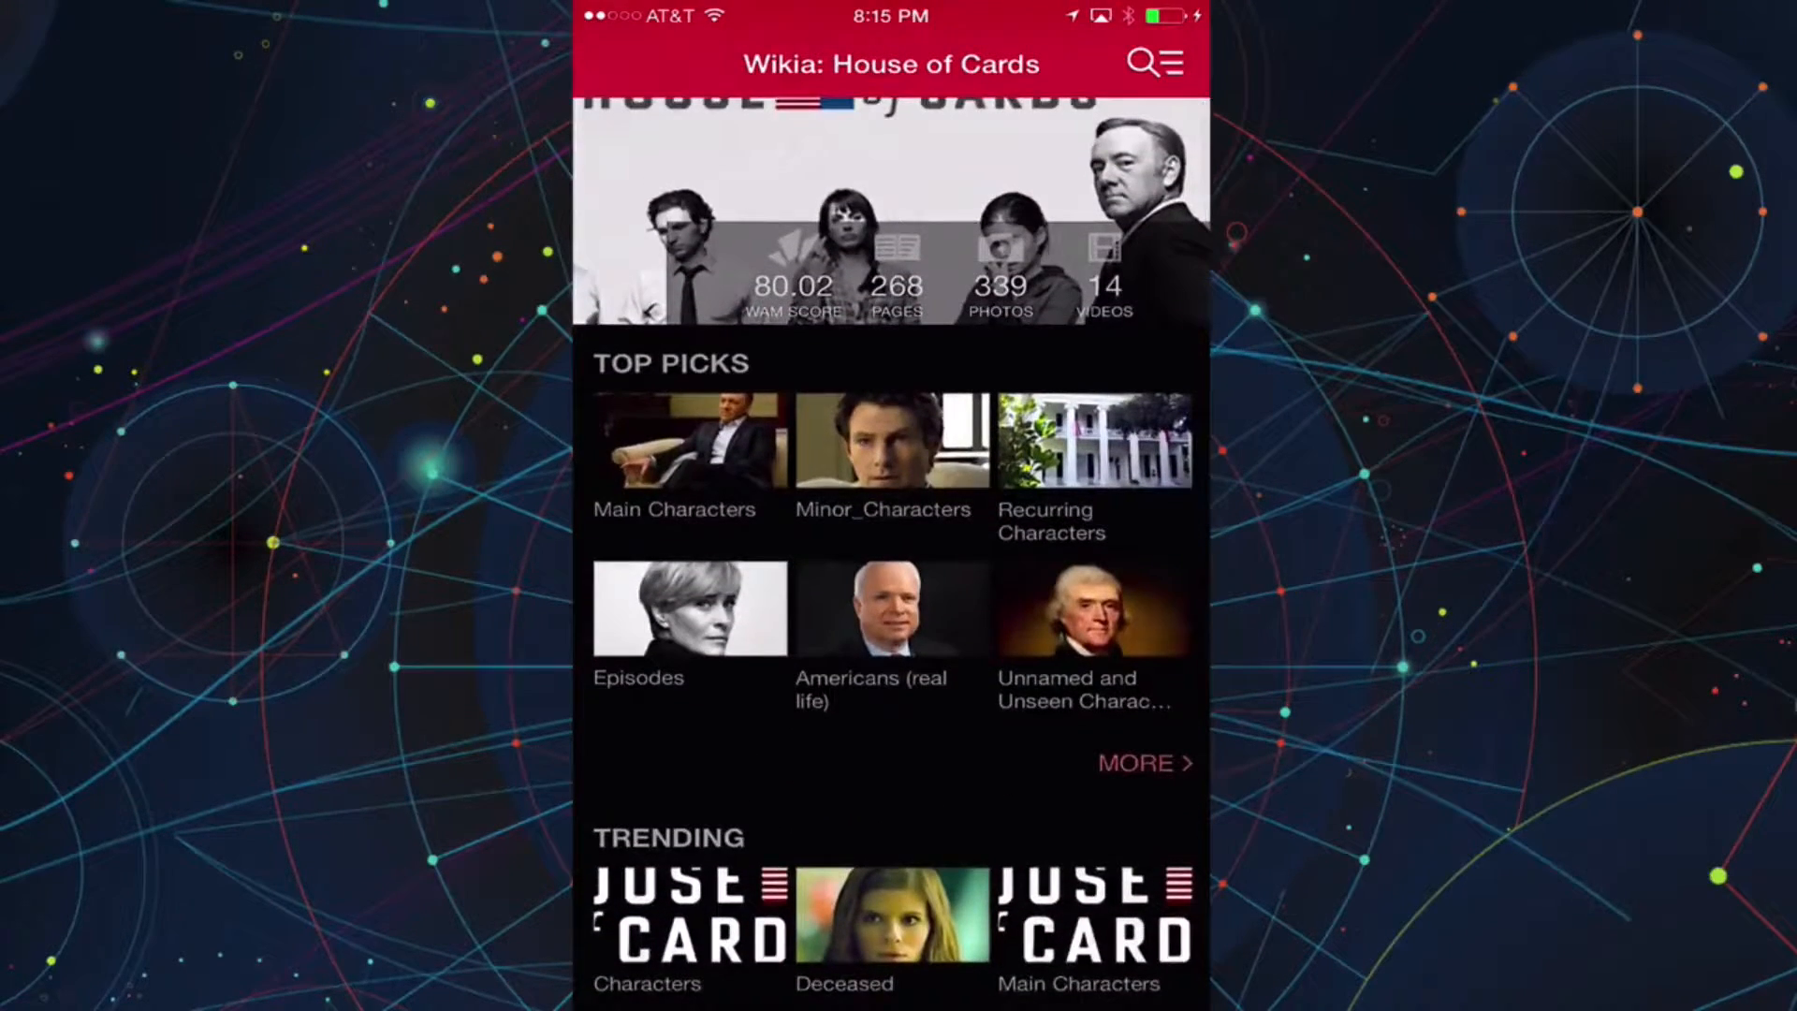
left_click(688, 441)
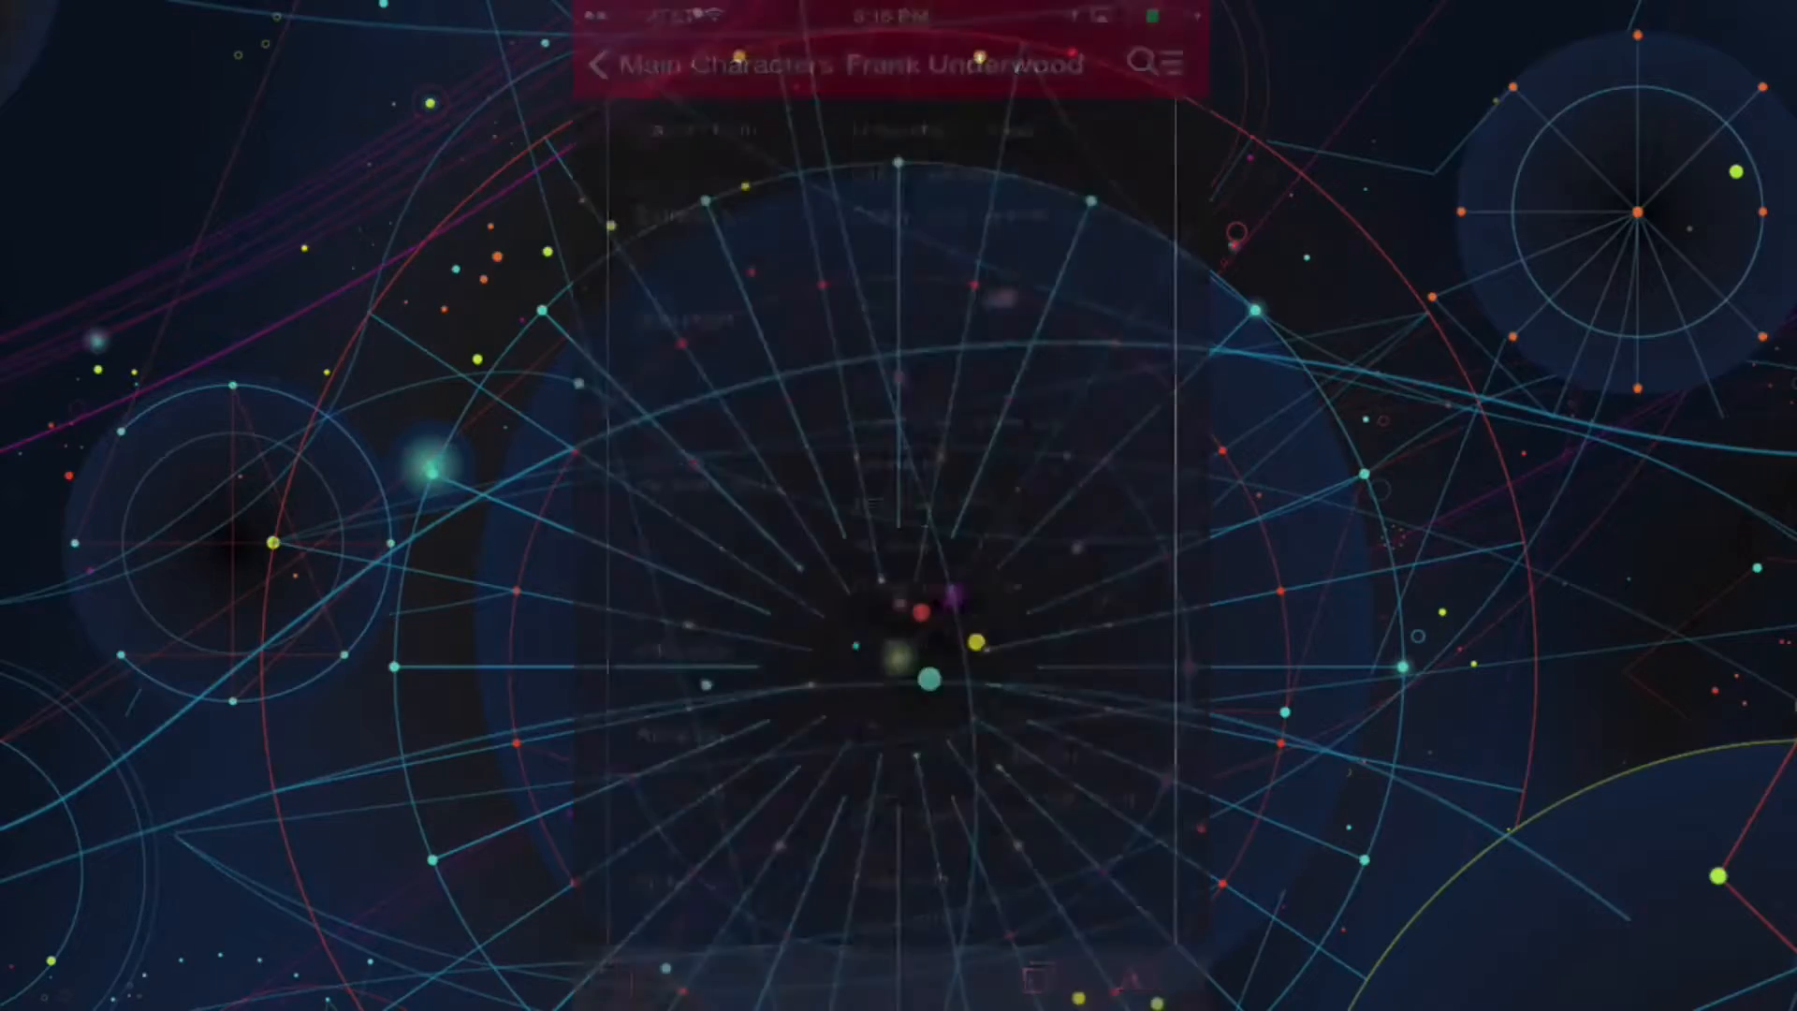
- Scroll Game Guides' feed through My Communities, Videos, Recent and Upcoming Releases to Trending Communities
left_click(597, 63)
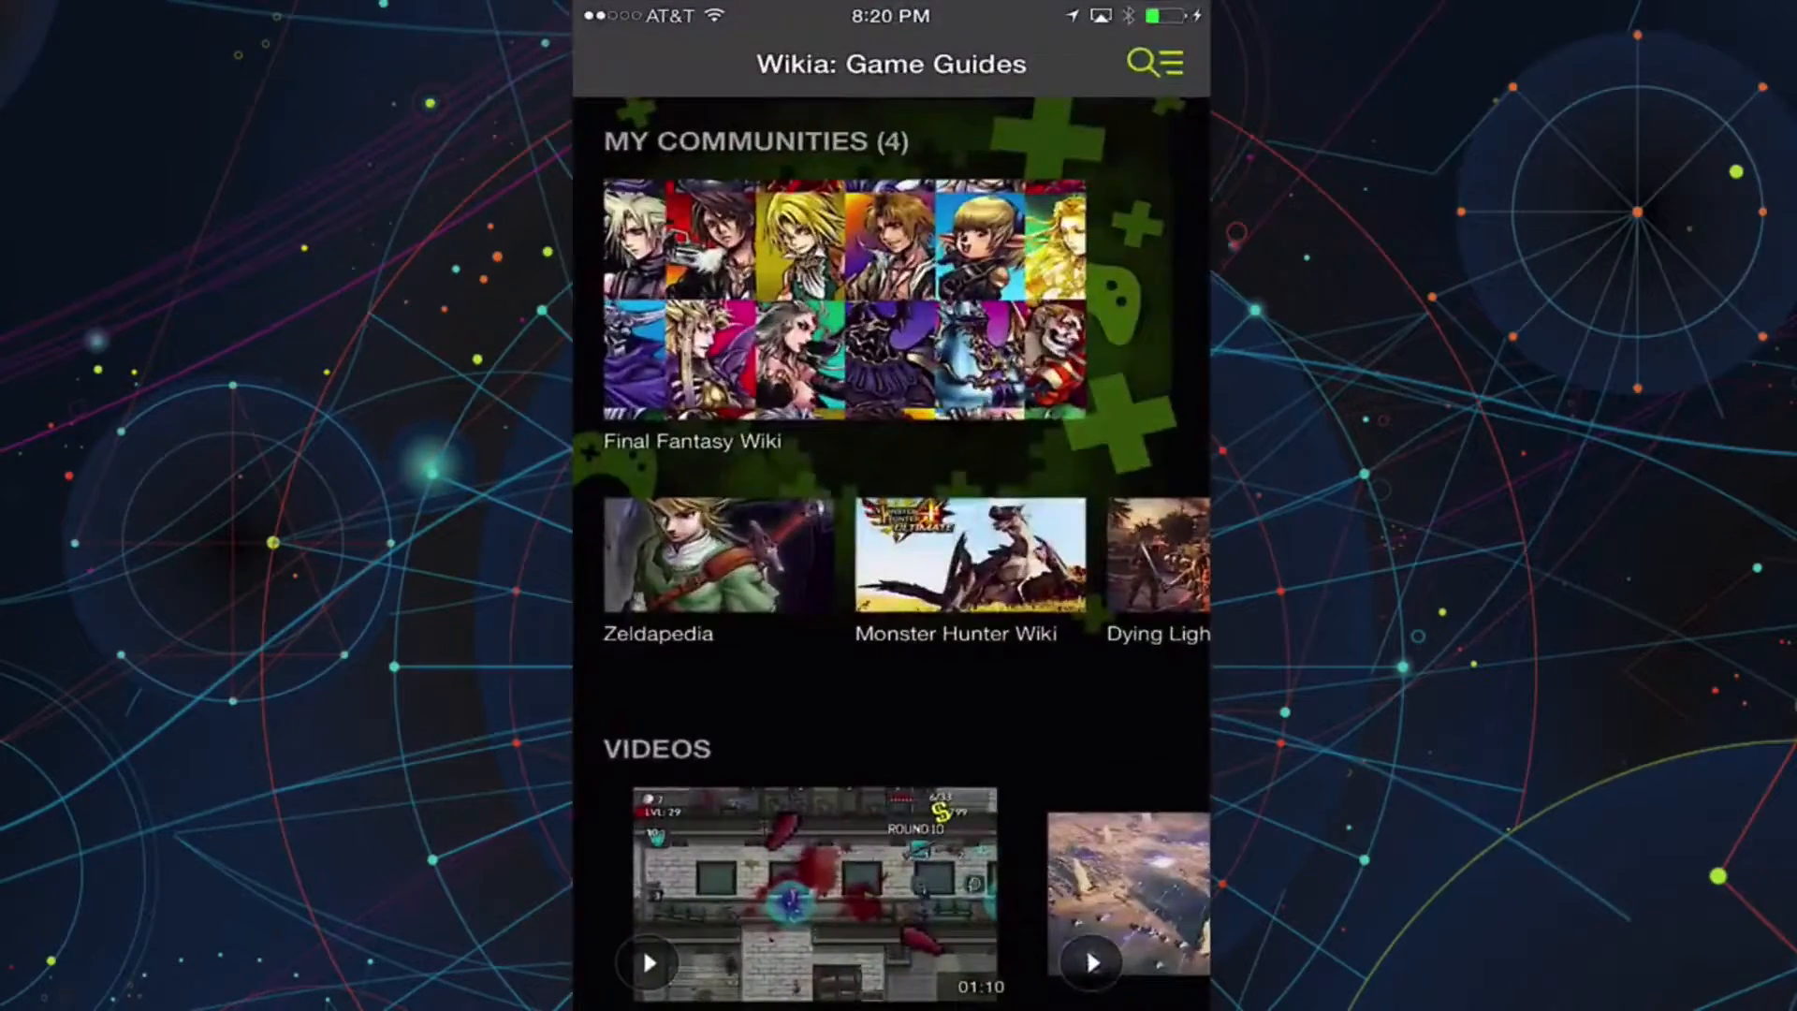
scroll("down", 3)
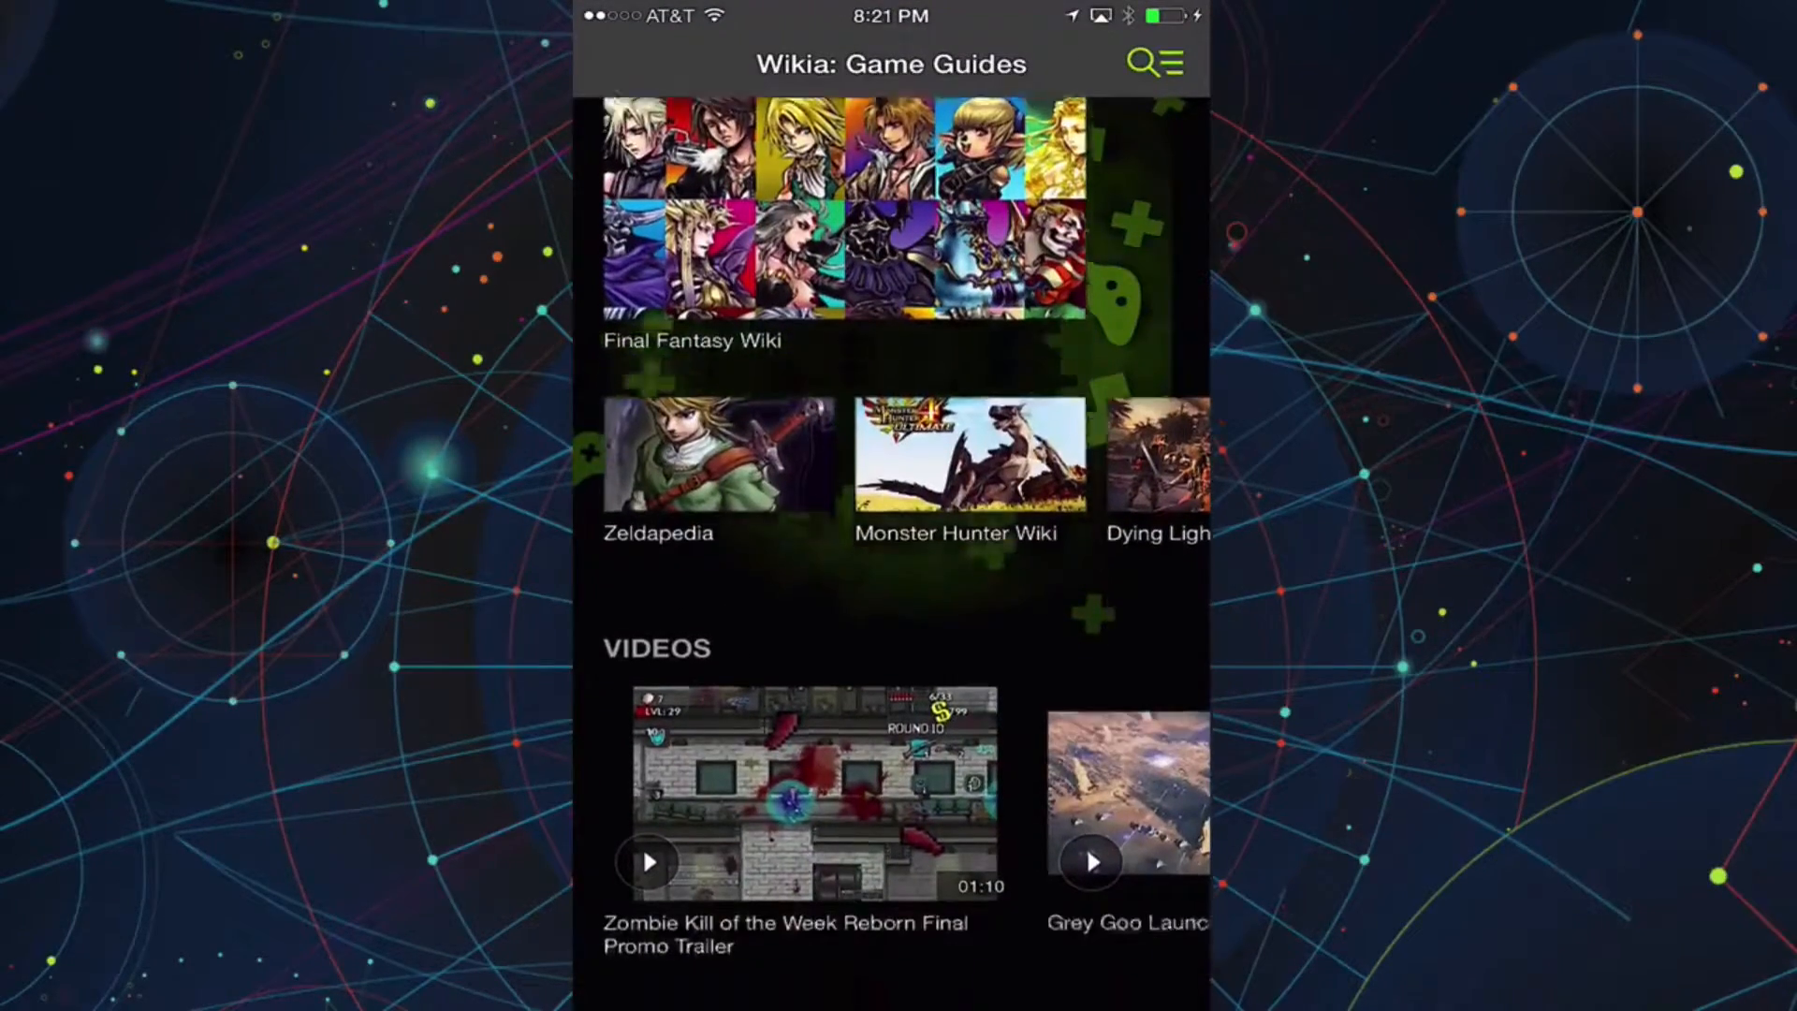
scroll("down", 3)
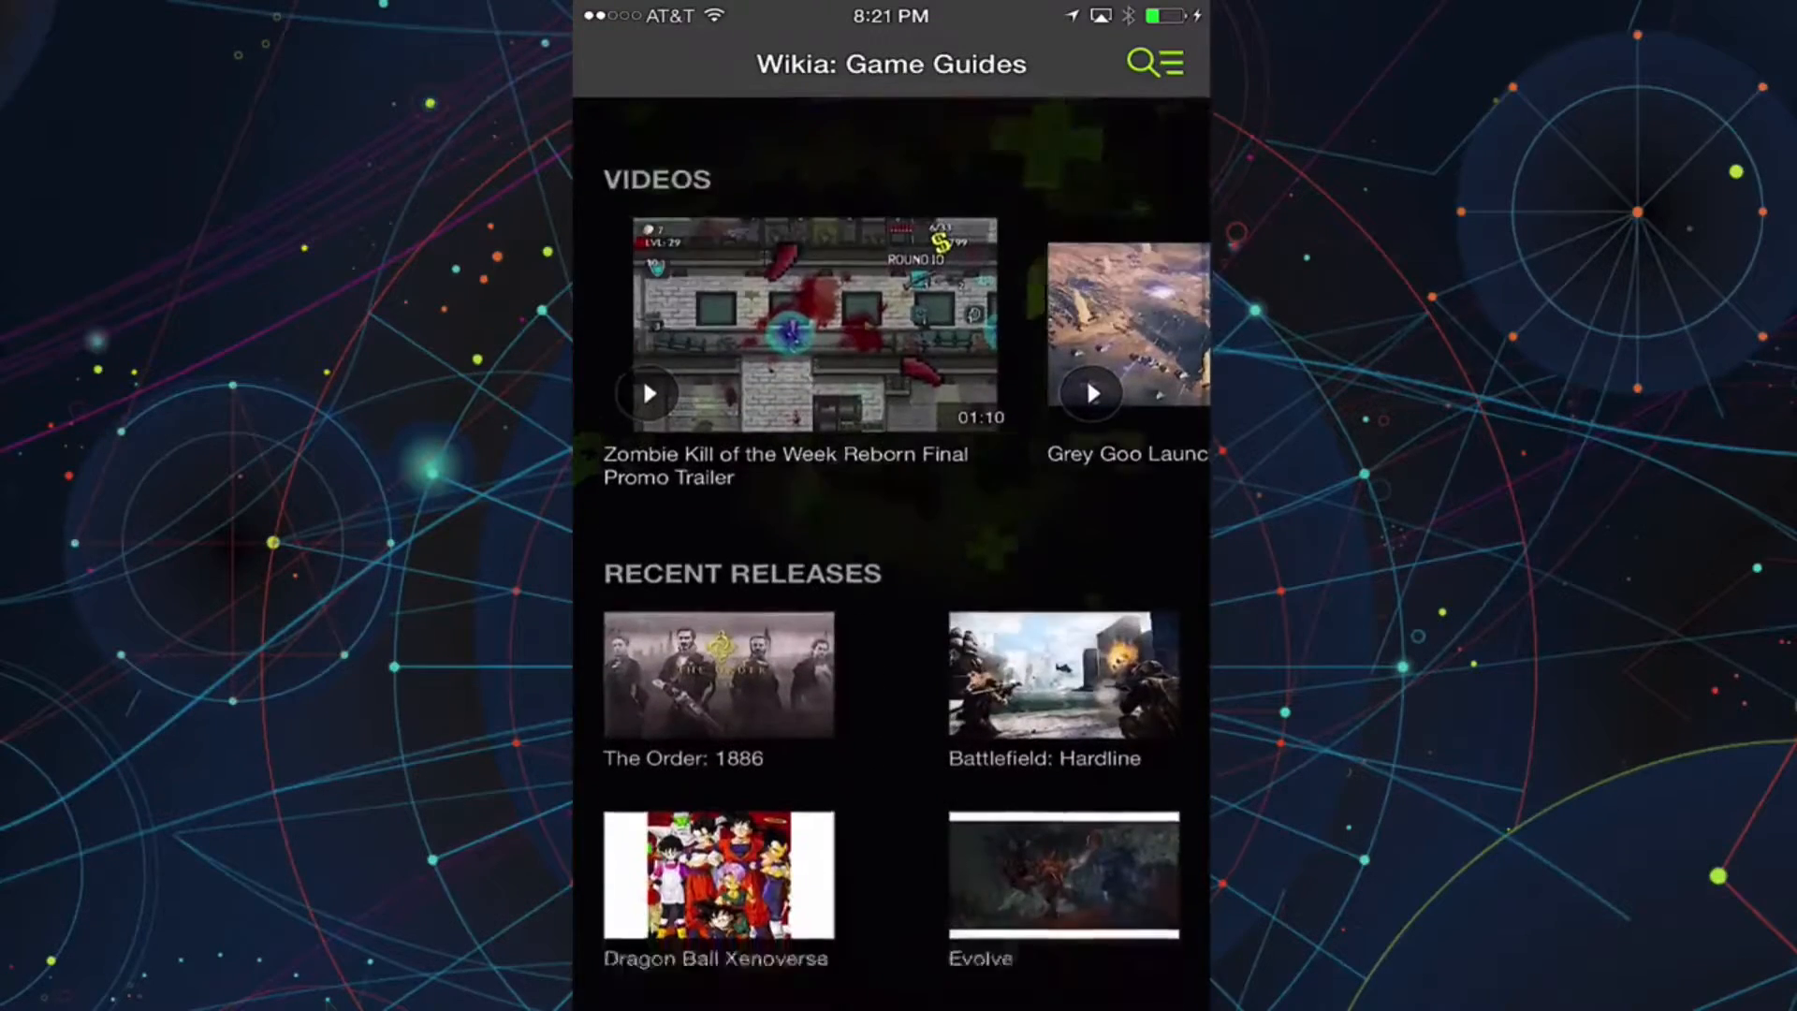
scroll("down", 3)
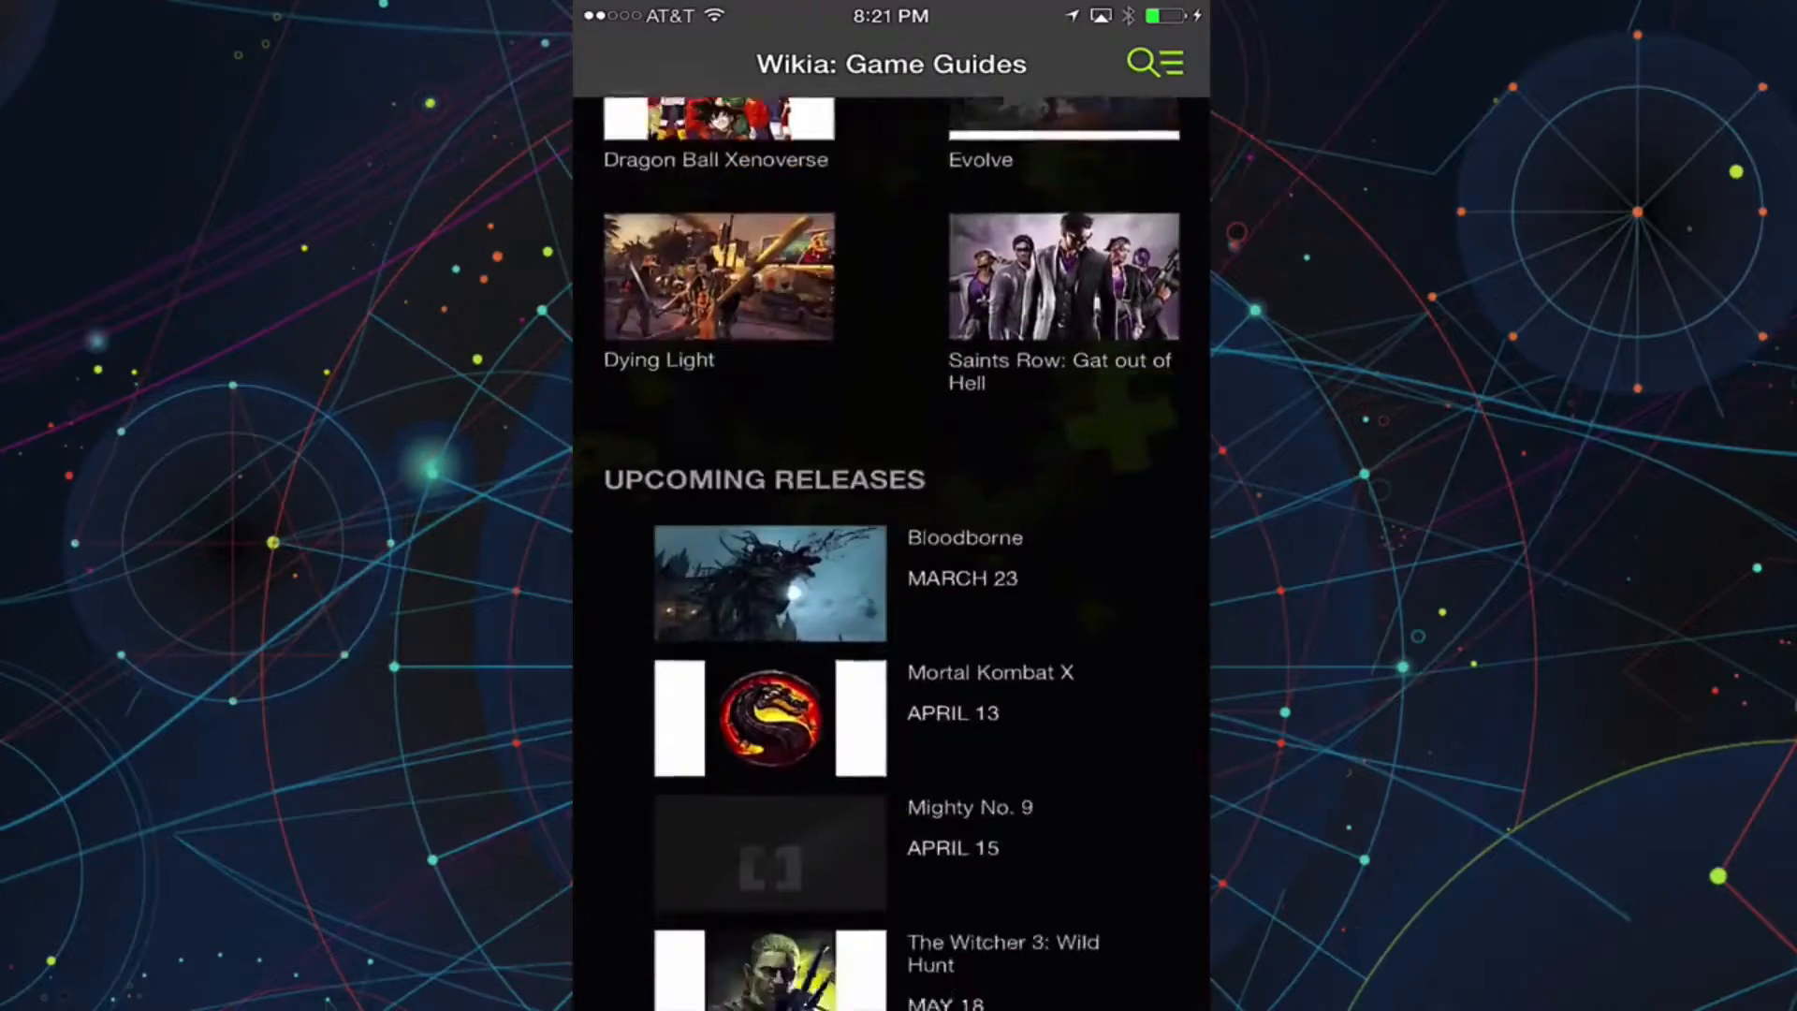
scroll("down", 3)
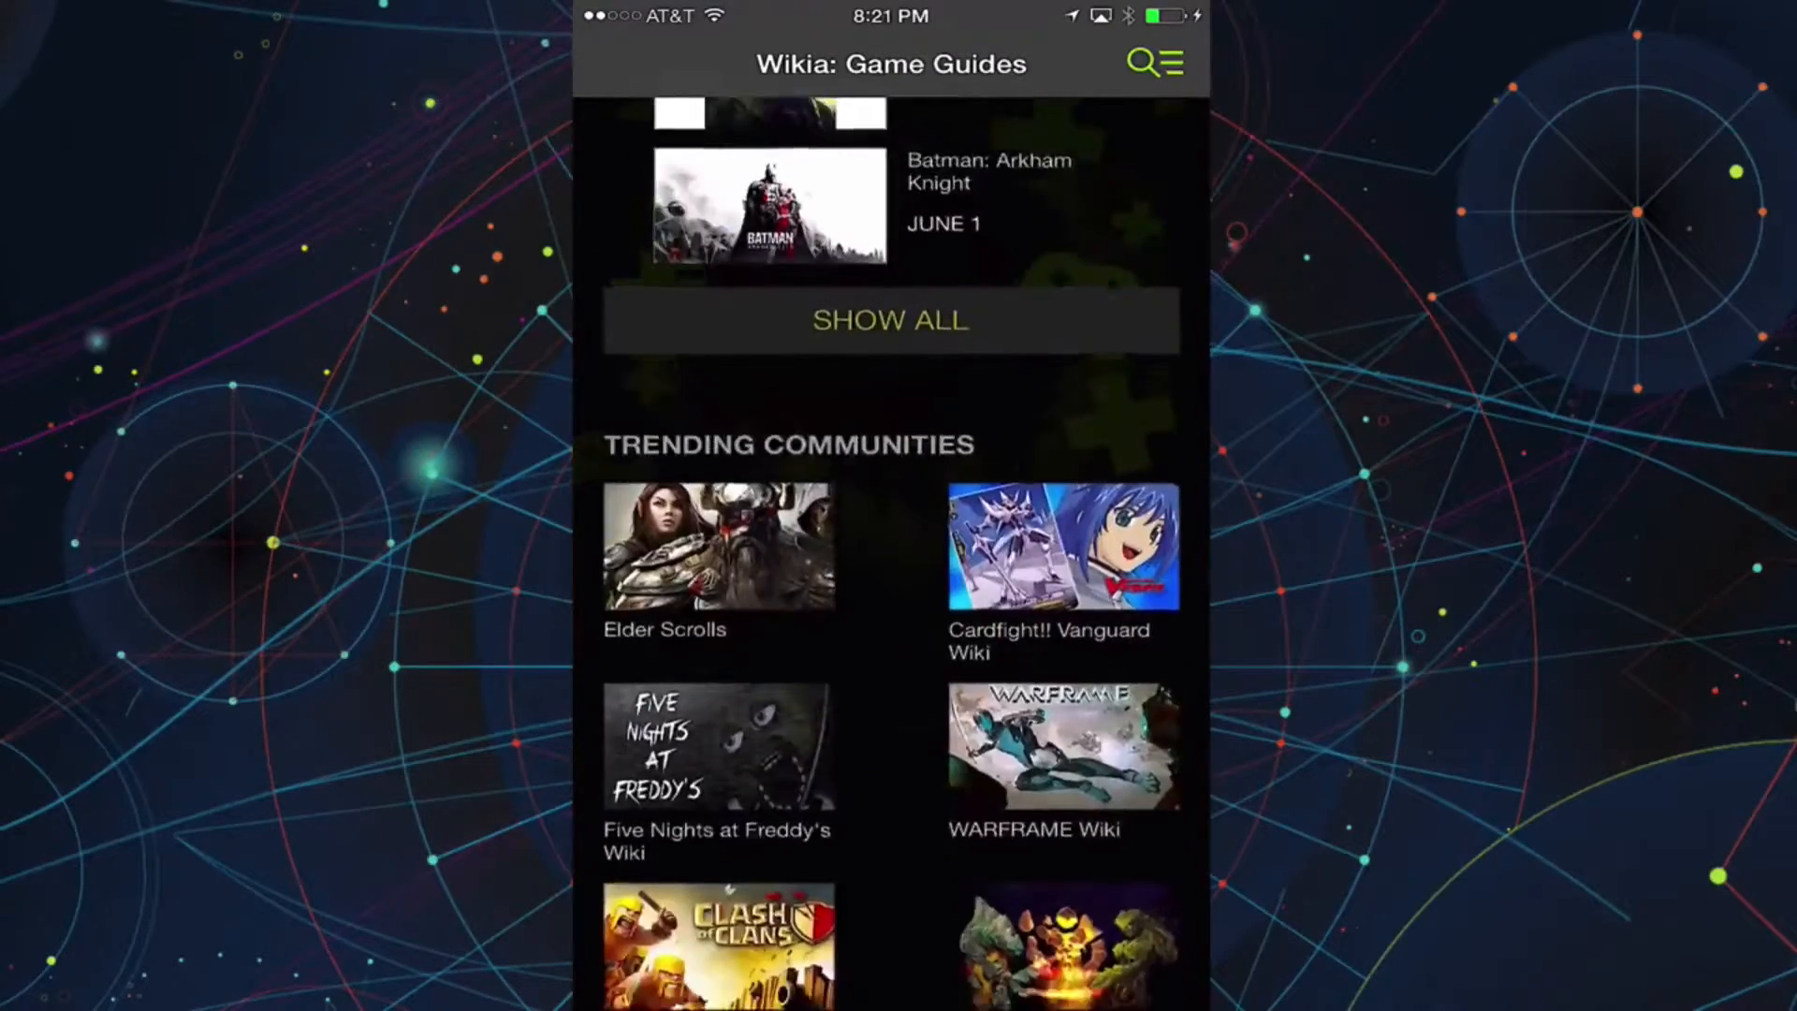
scroll("down", 3)
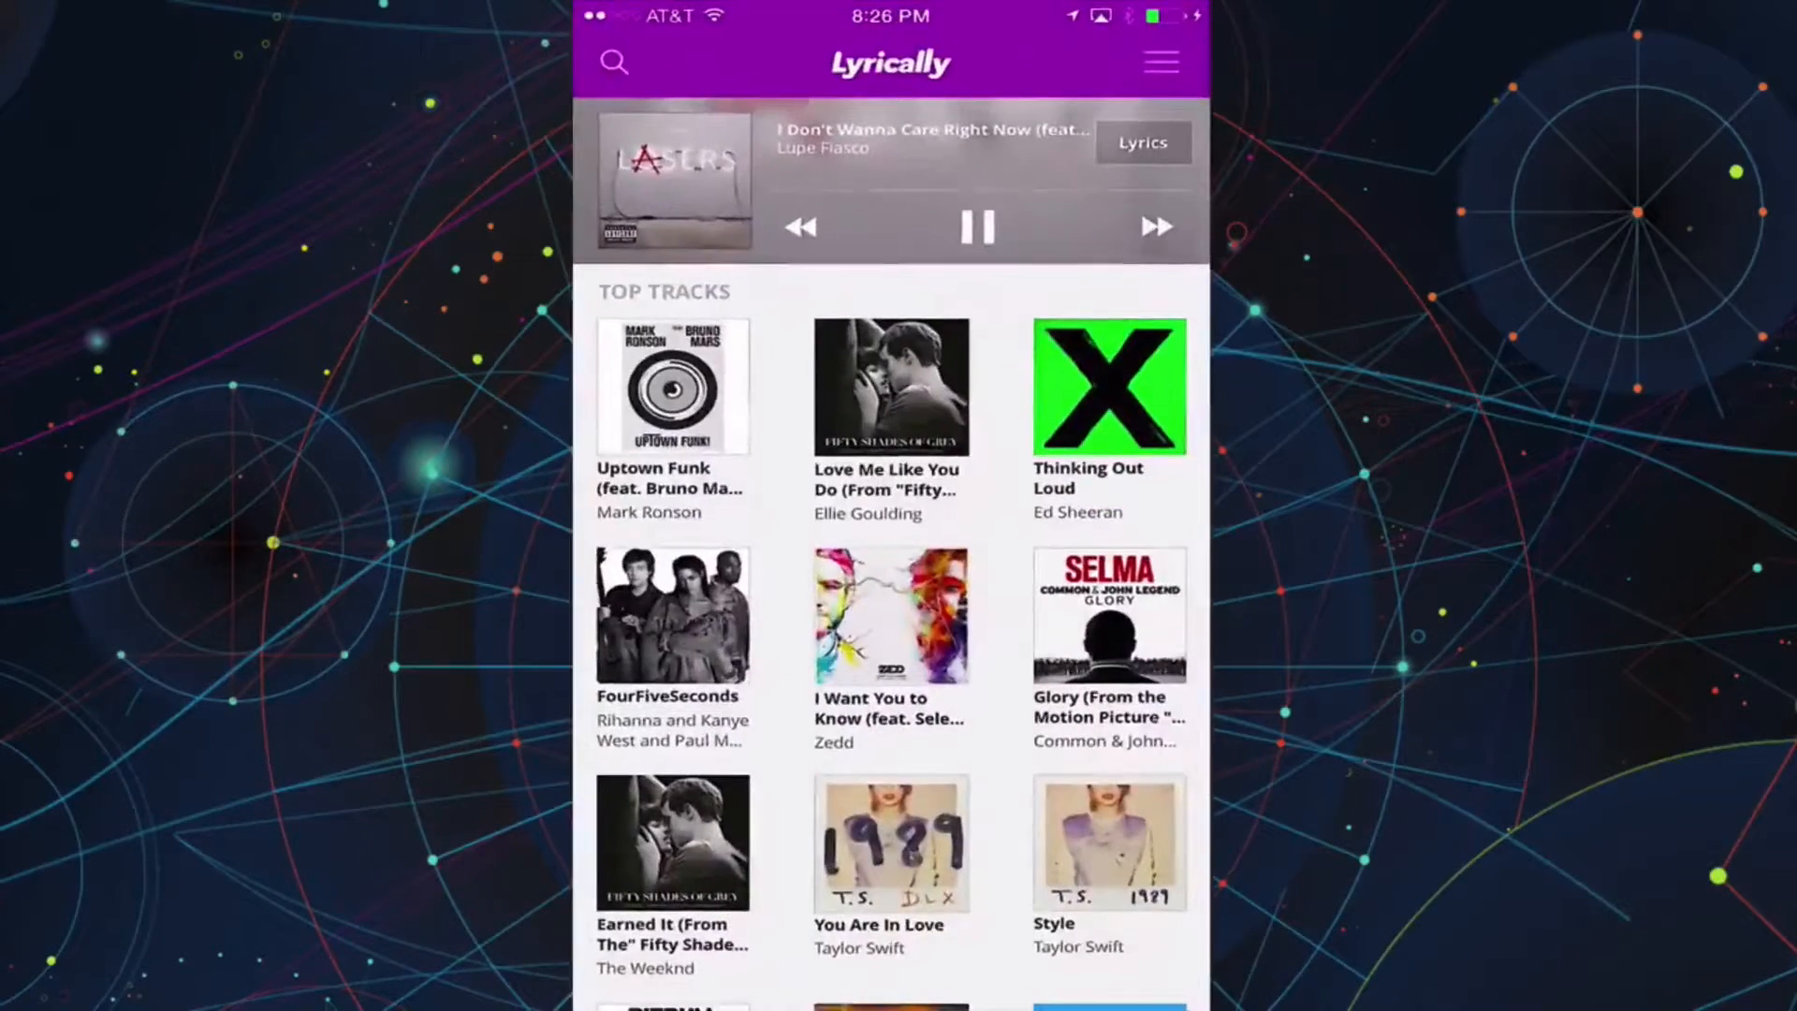
scroll("down", 3)
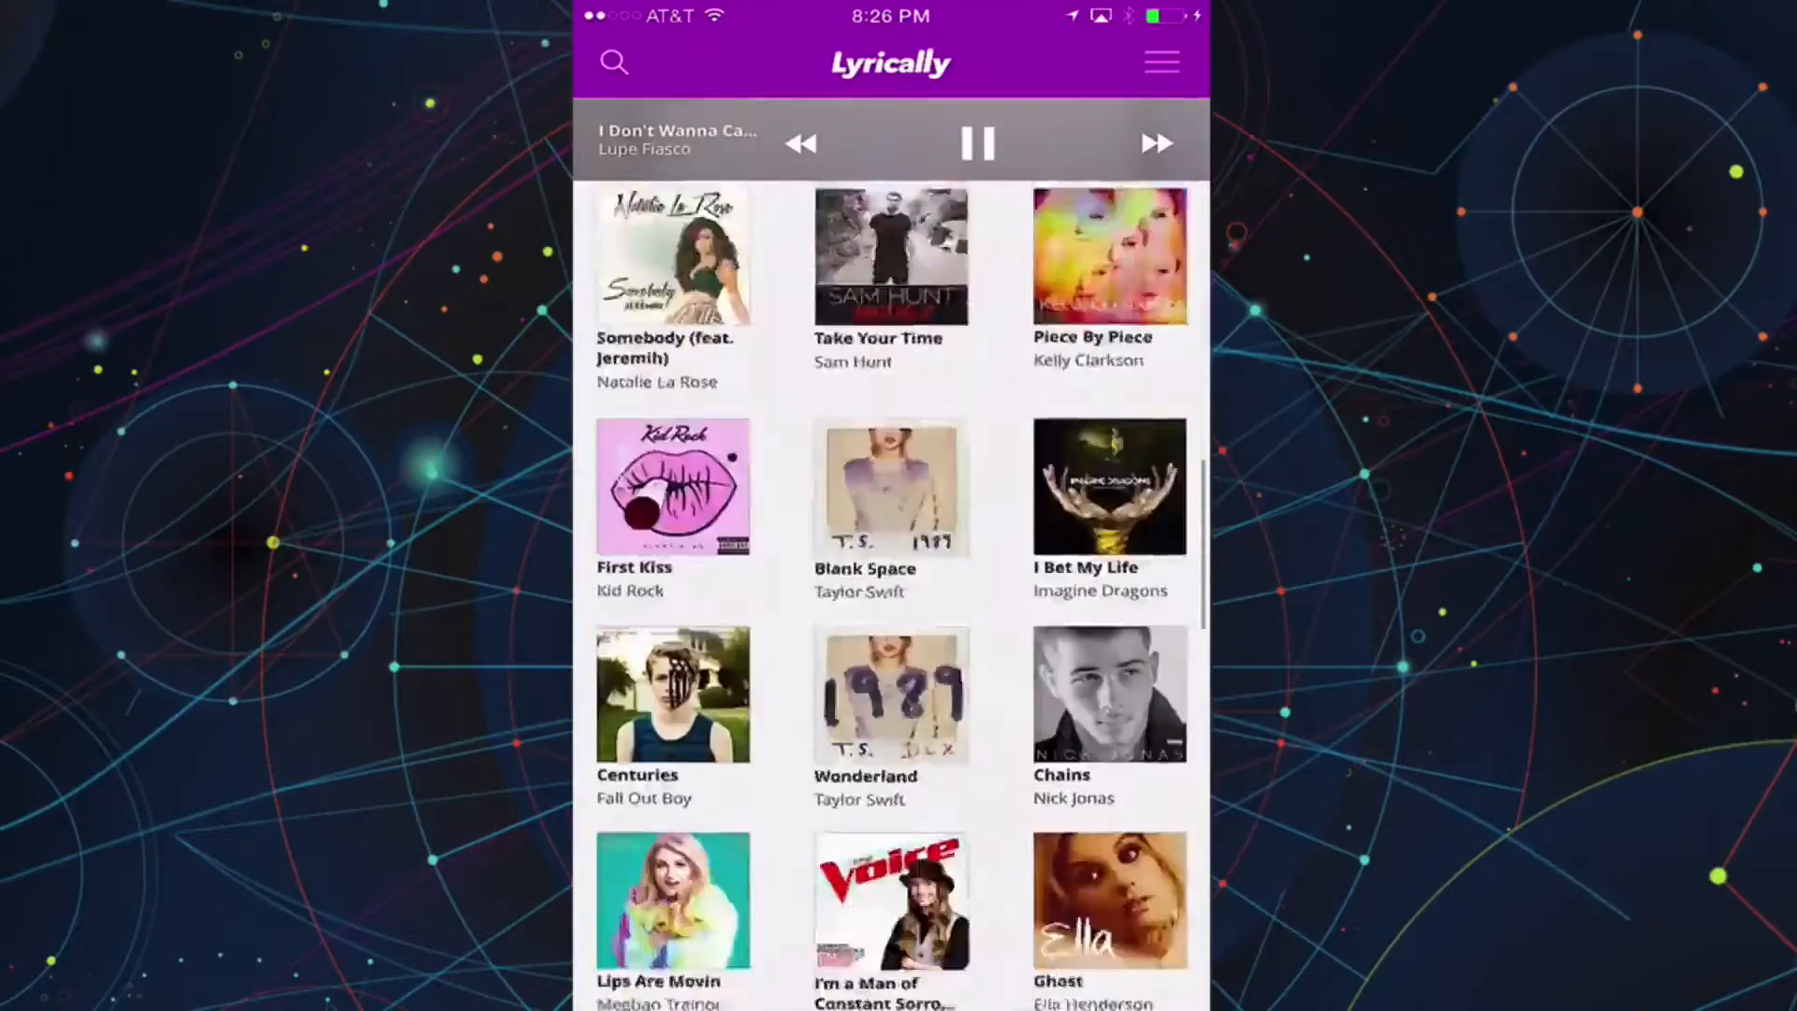
scroll("down", 3)
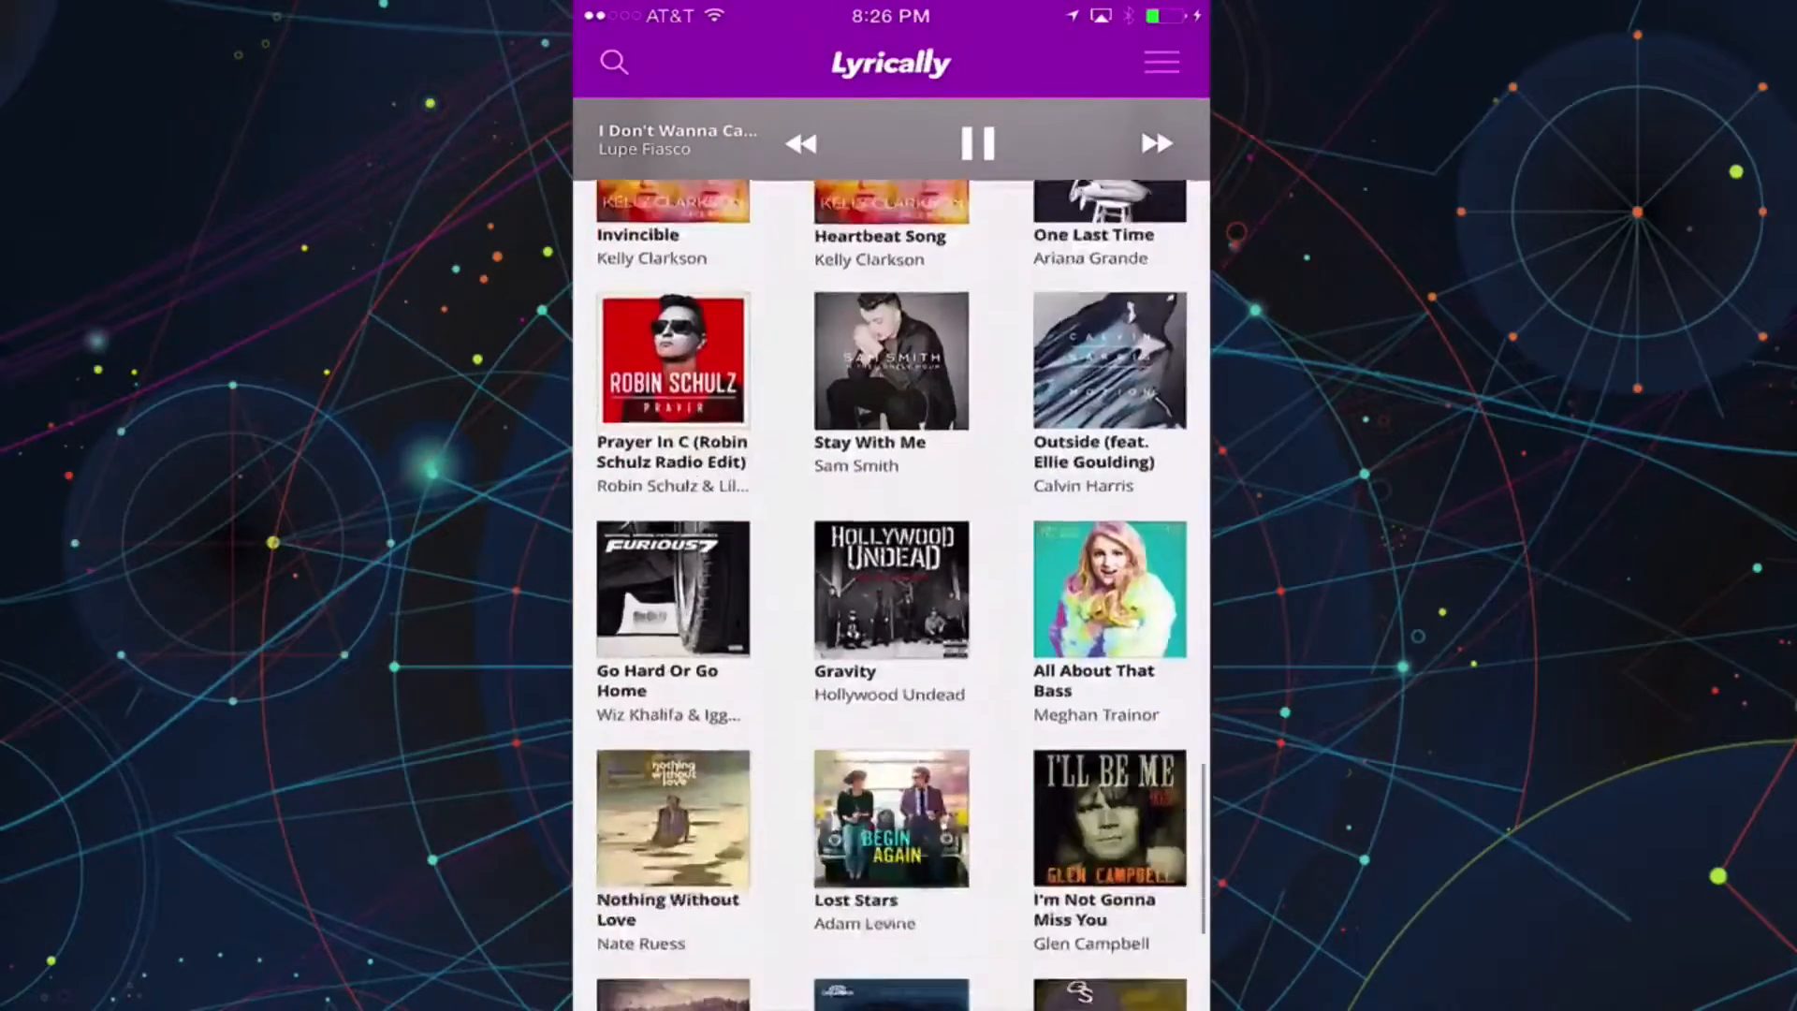
scroll("down", 3)
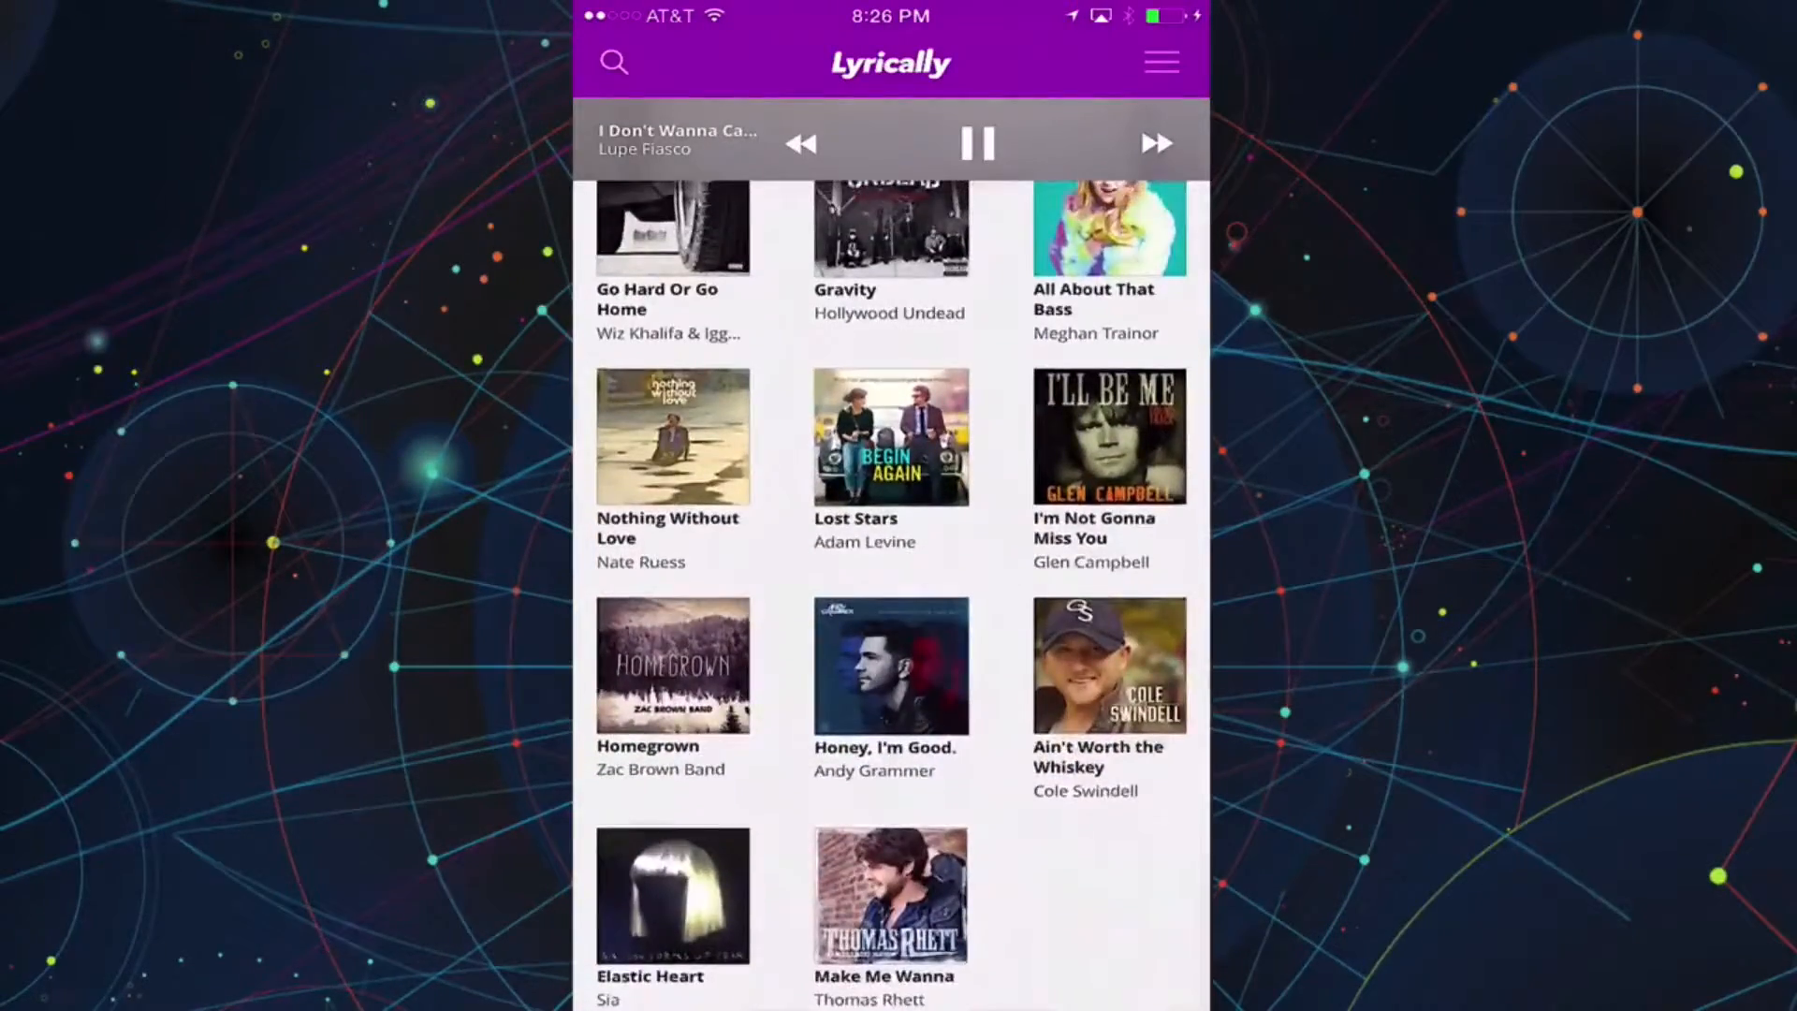
scroll("down", 3)
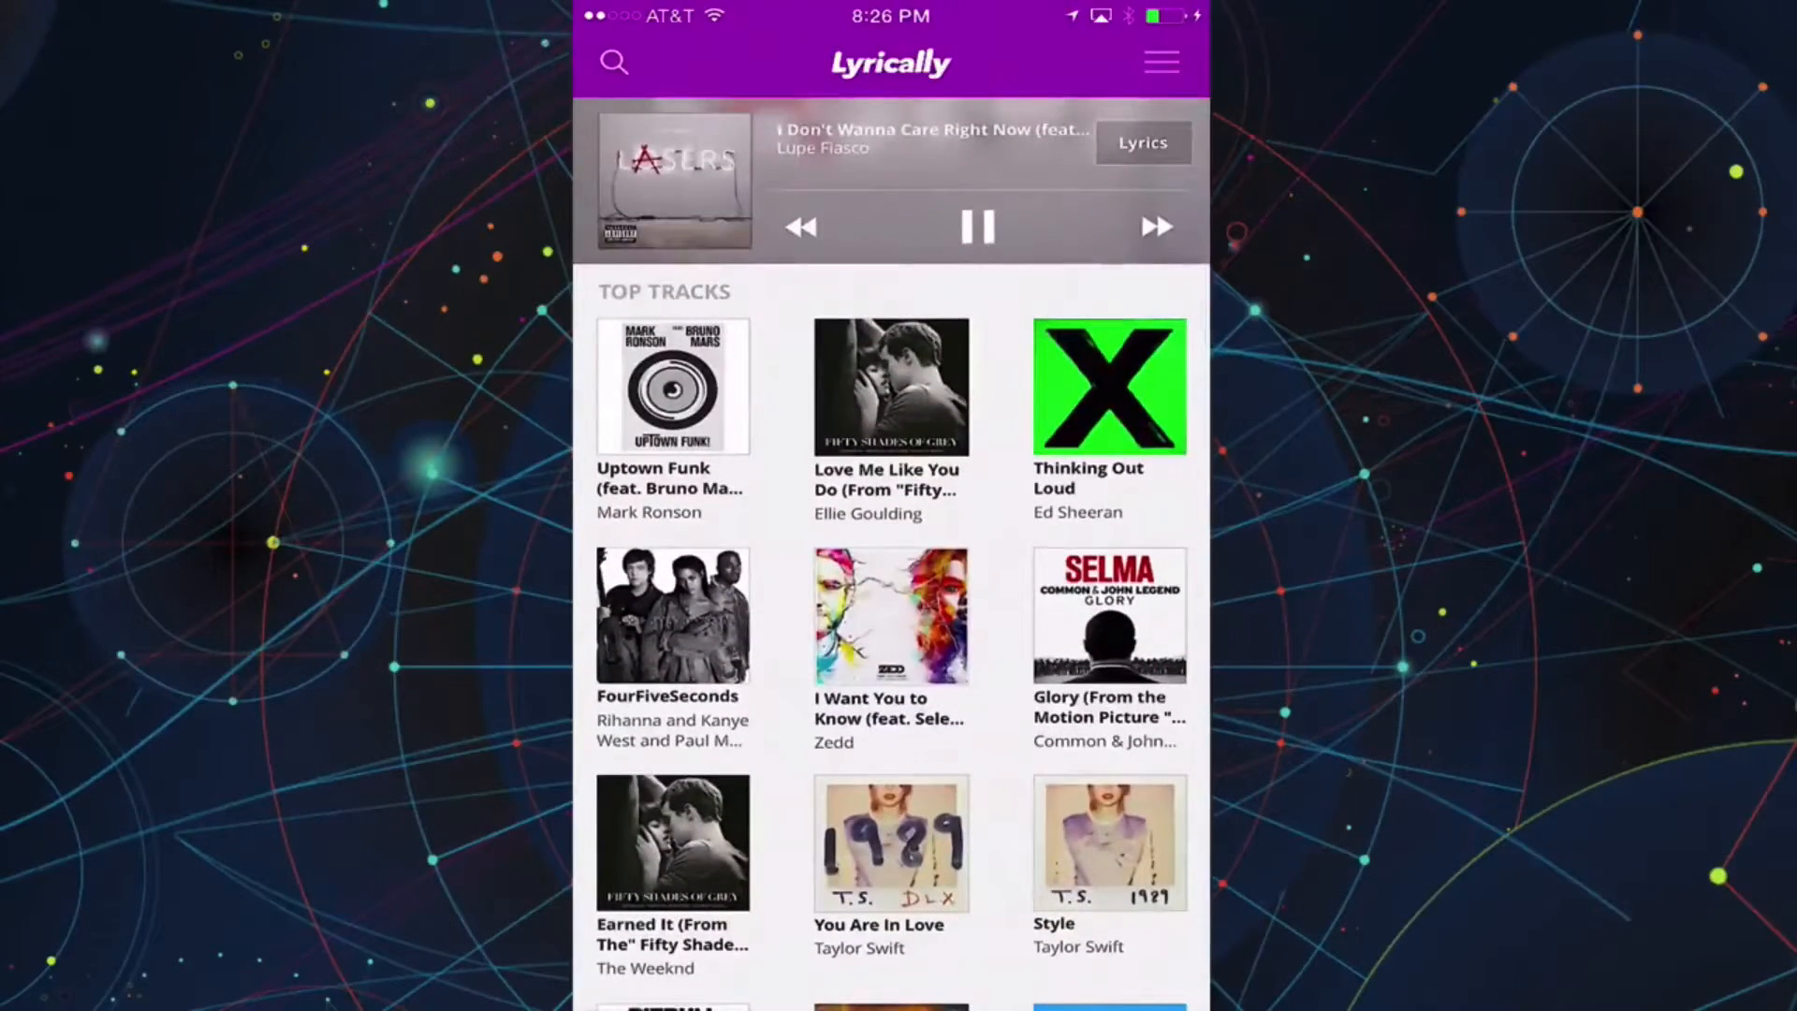
left_click(1142, 142)
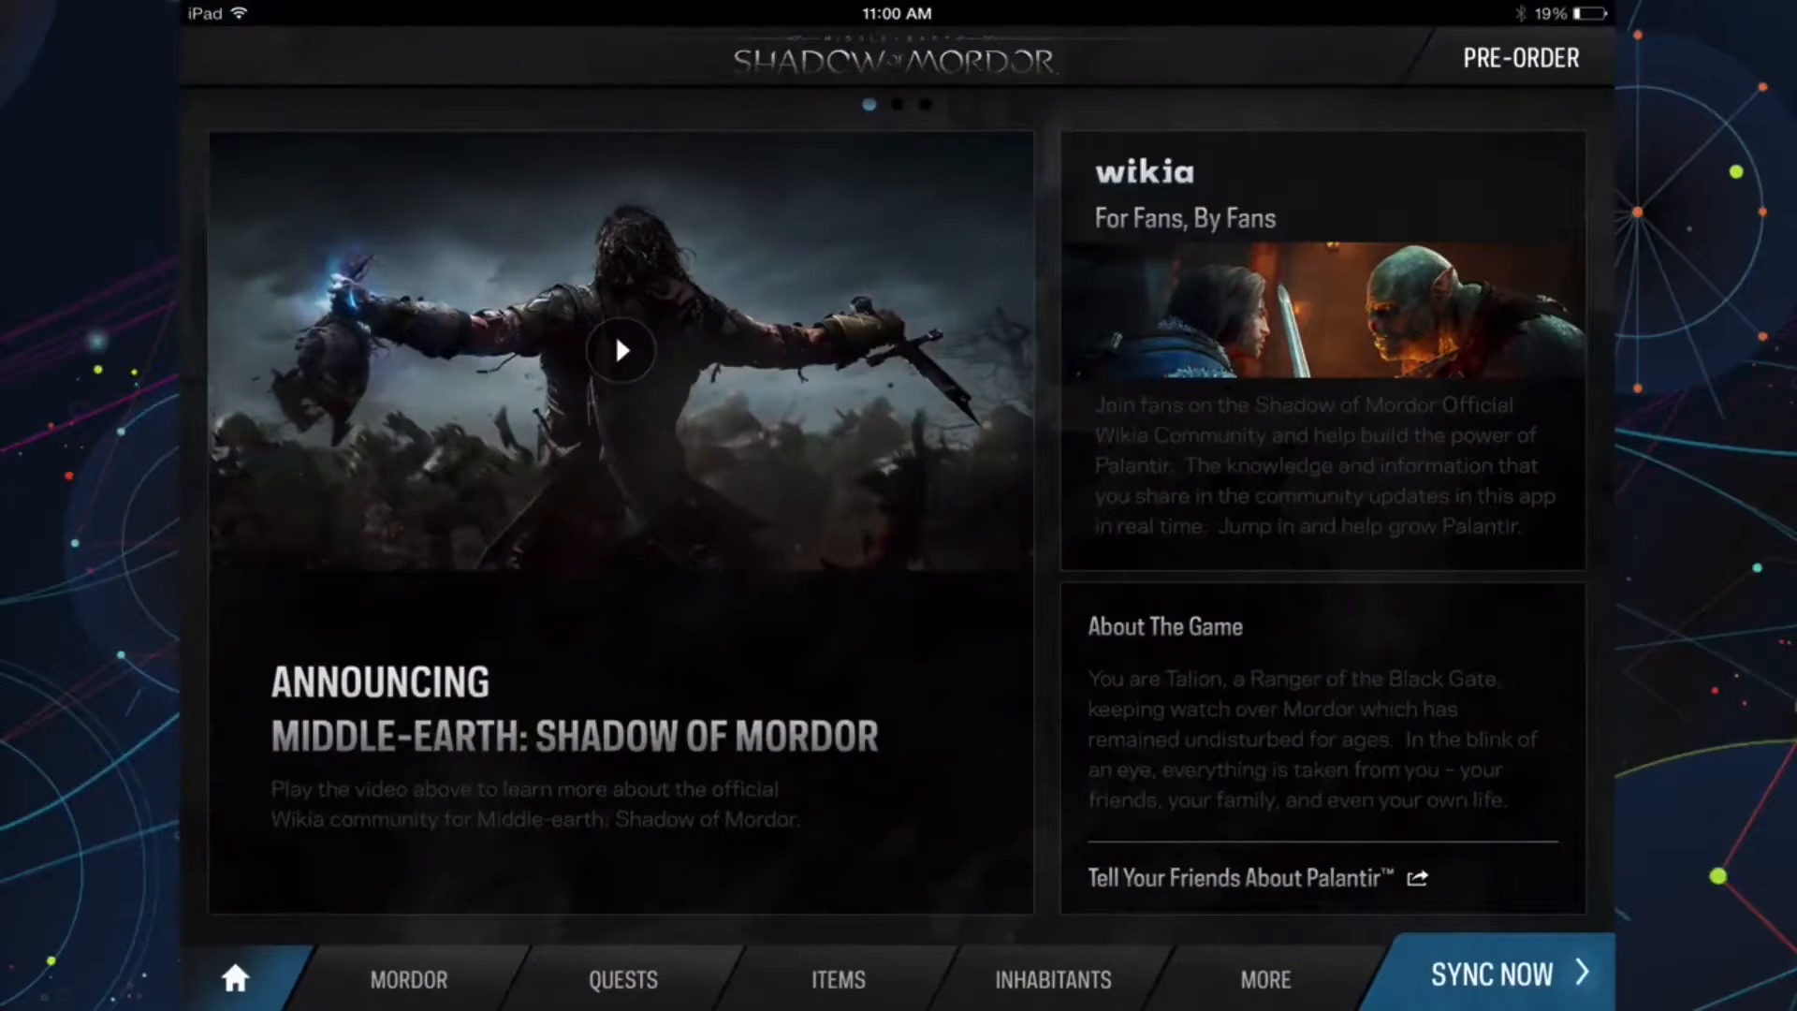
- Swipe Palantir's announcement panel and open the Shadow of Mordor Wikia community page
scroll("left", 3)
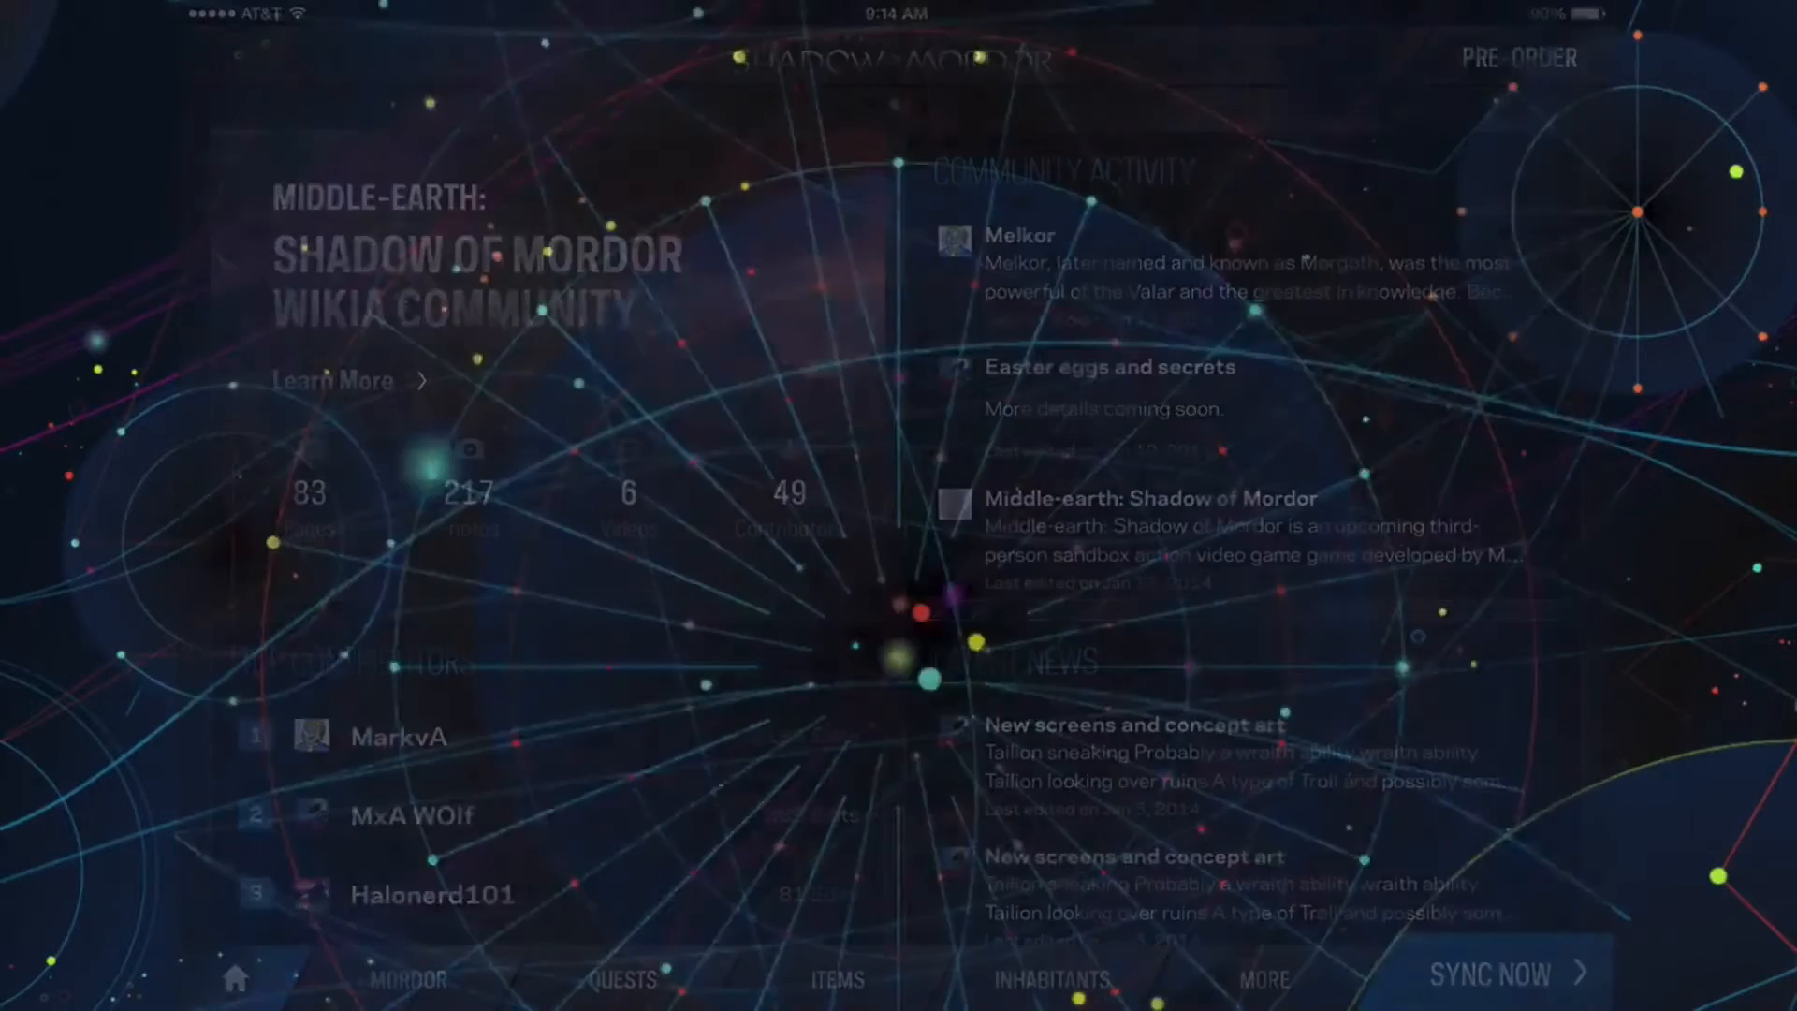
left_click(1502, 974)
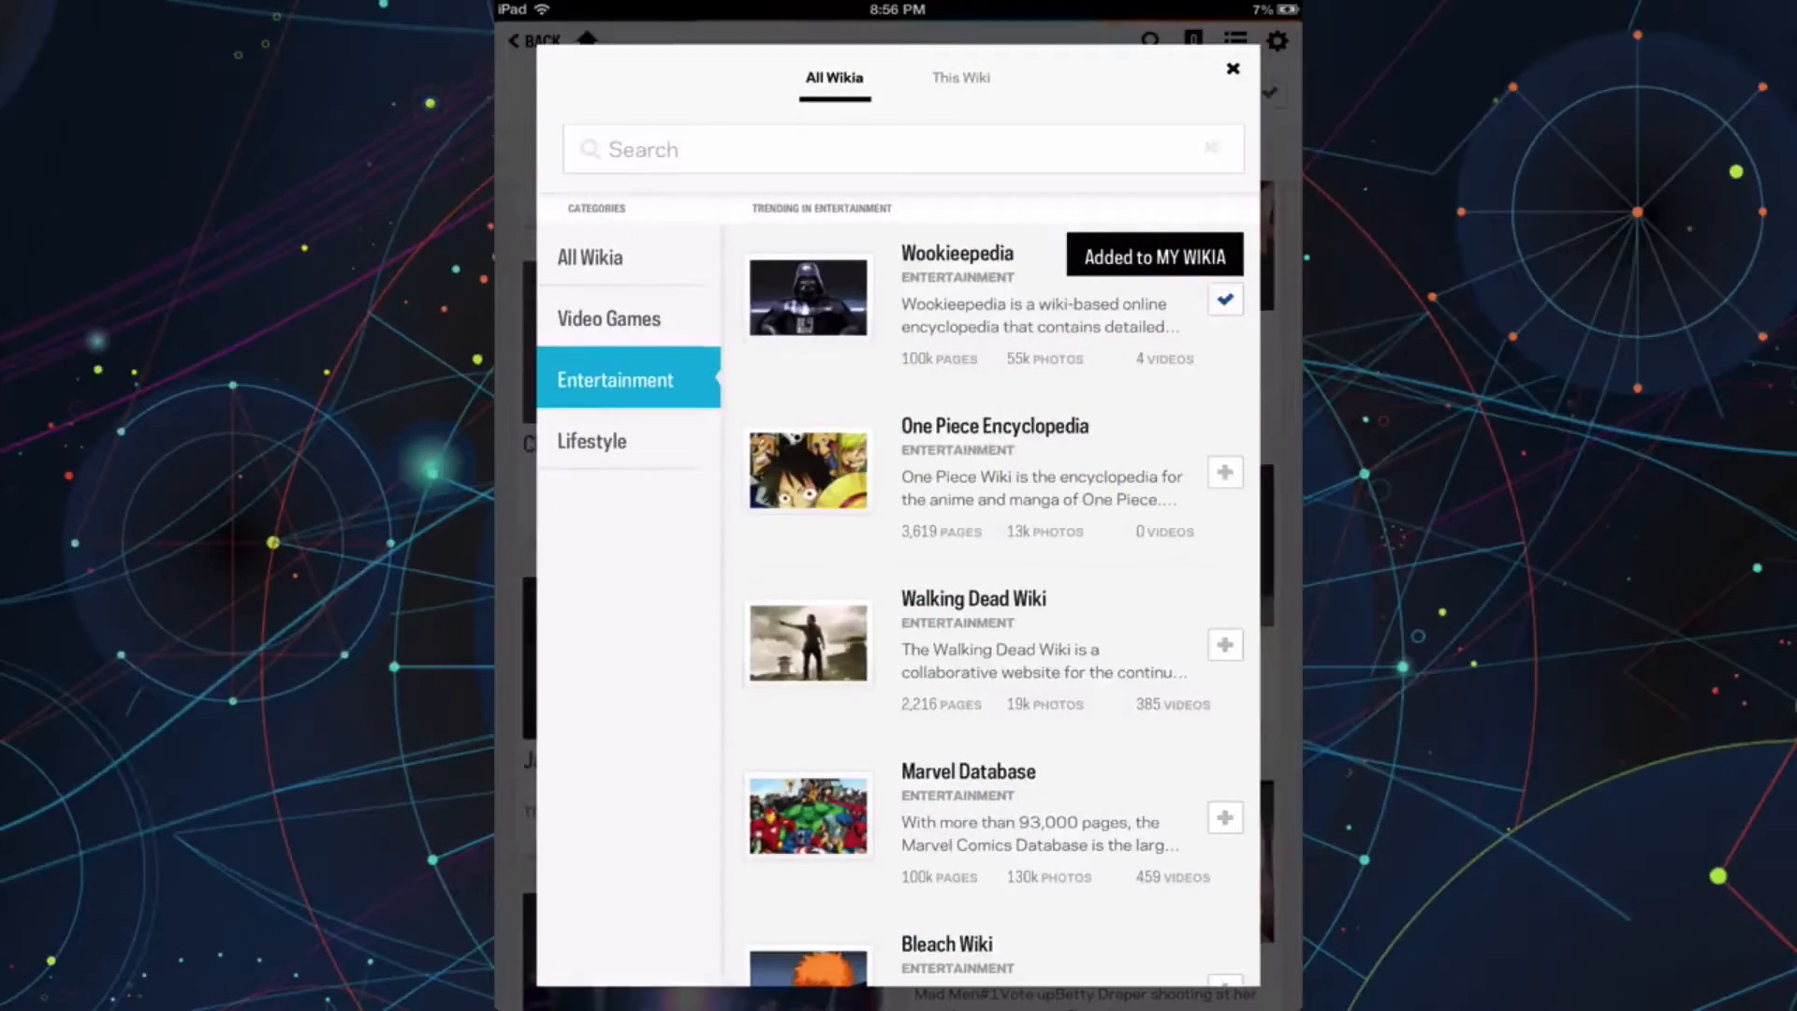
- Search the Mad Men wiki for 'megan' to list the Megan Draper articles
type("megan")
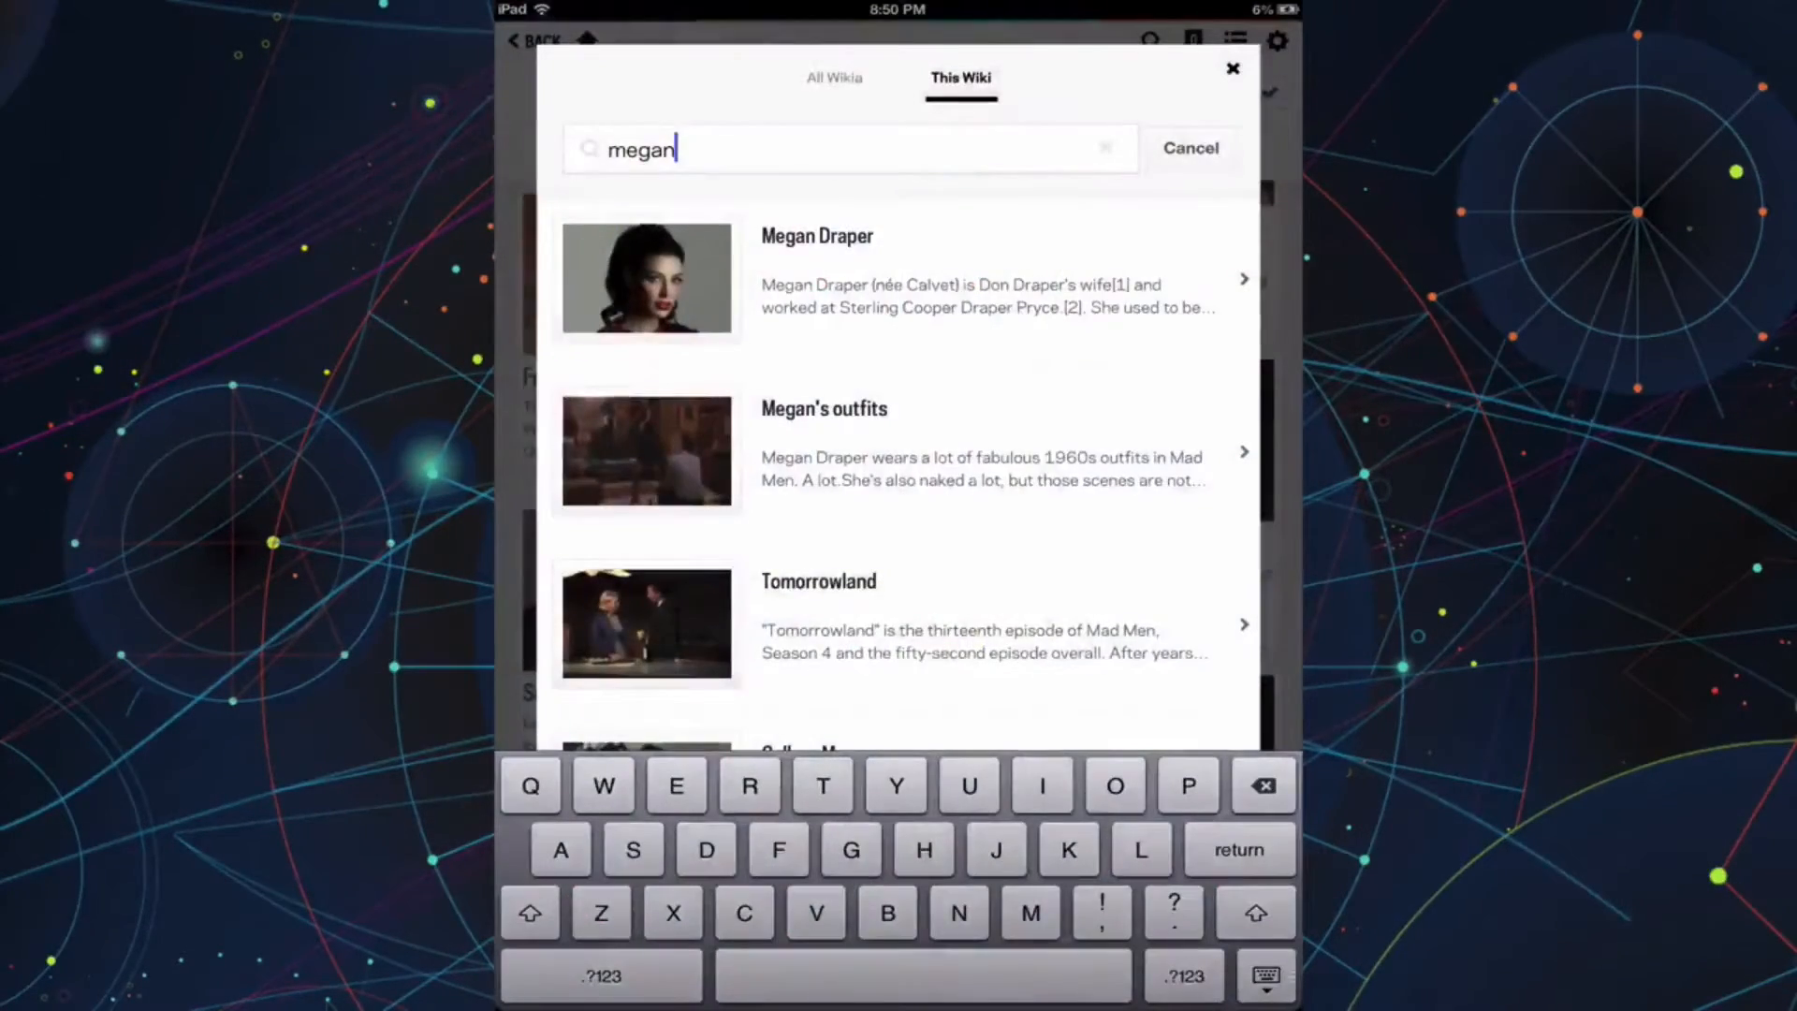